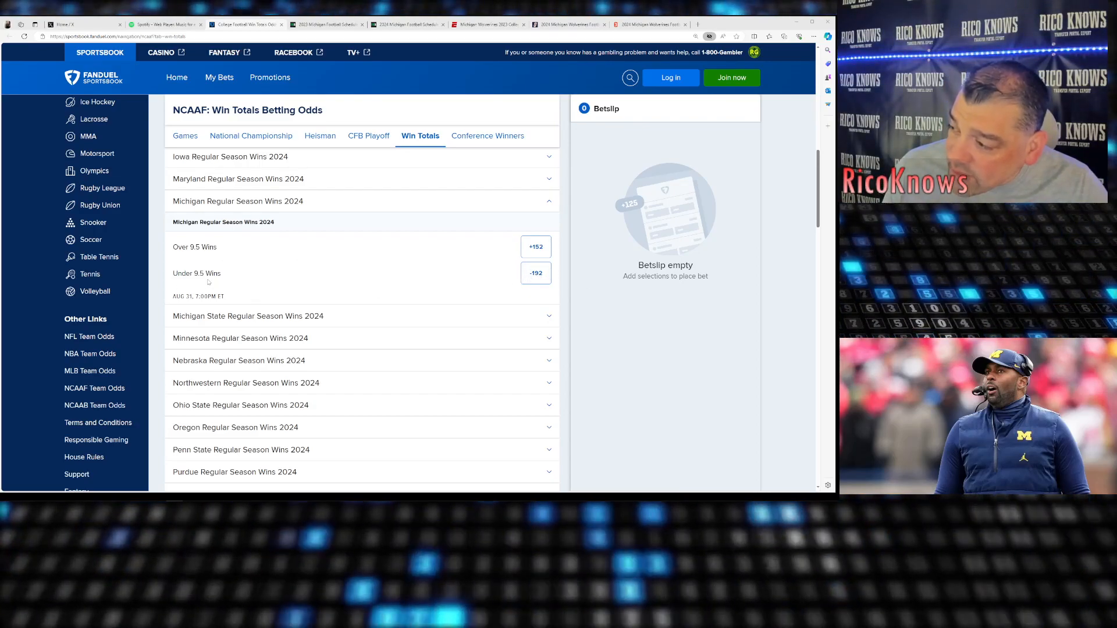
{"action": "mouse_move", "coordinate": [246, 272]}
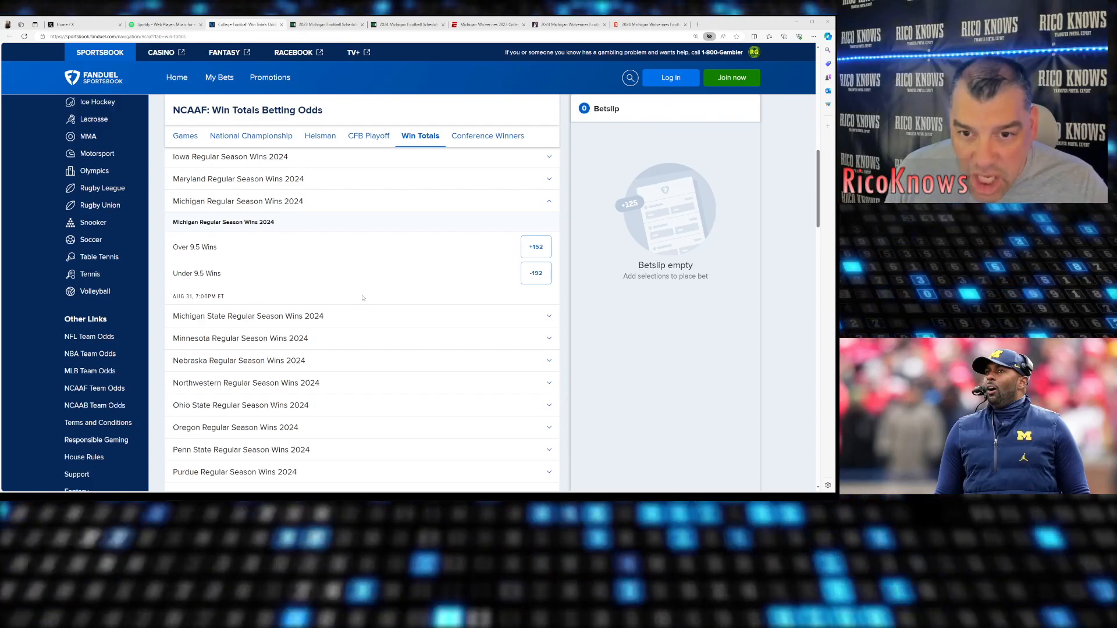
{"action": "mouse_move", "coordinate": [608, 283]}
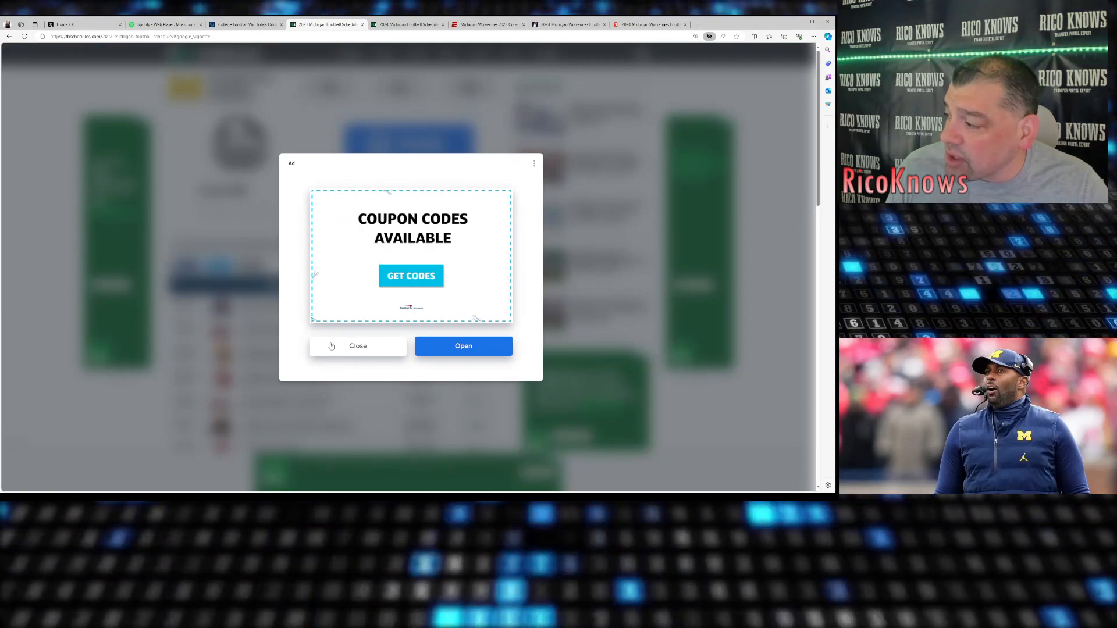
Dismiss the coupon ad and go through Michigan's unbeaten 2023 results down to the 34-13 title win over Washington.
{"action": "left_click", "coordinate": [357, 345]}
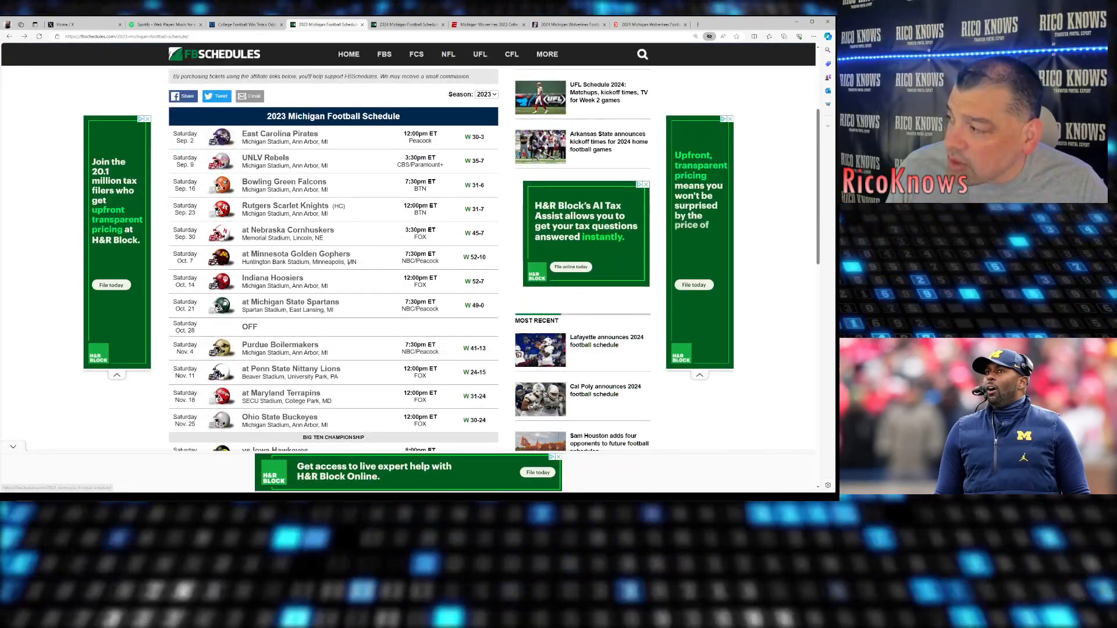
{"action": "scroll", "scroll_direction": "down", "scroll_amount": 3}
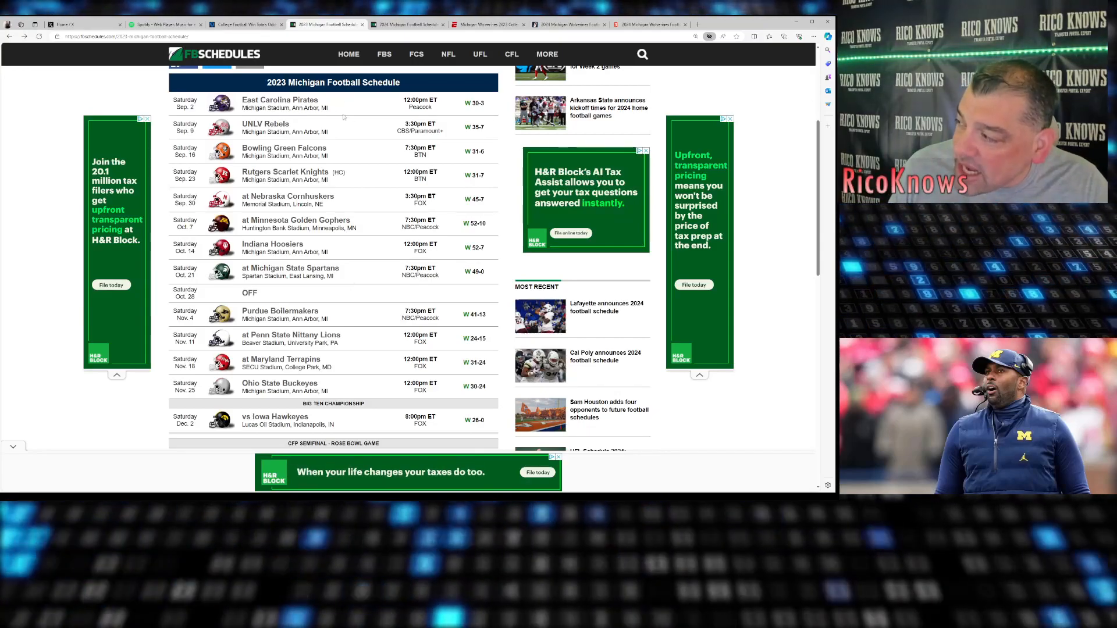
{"action": "scroll", "scroll_direction": "down", "scroll_amount": 3}
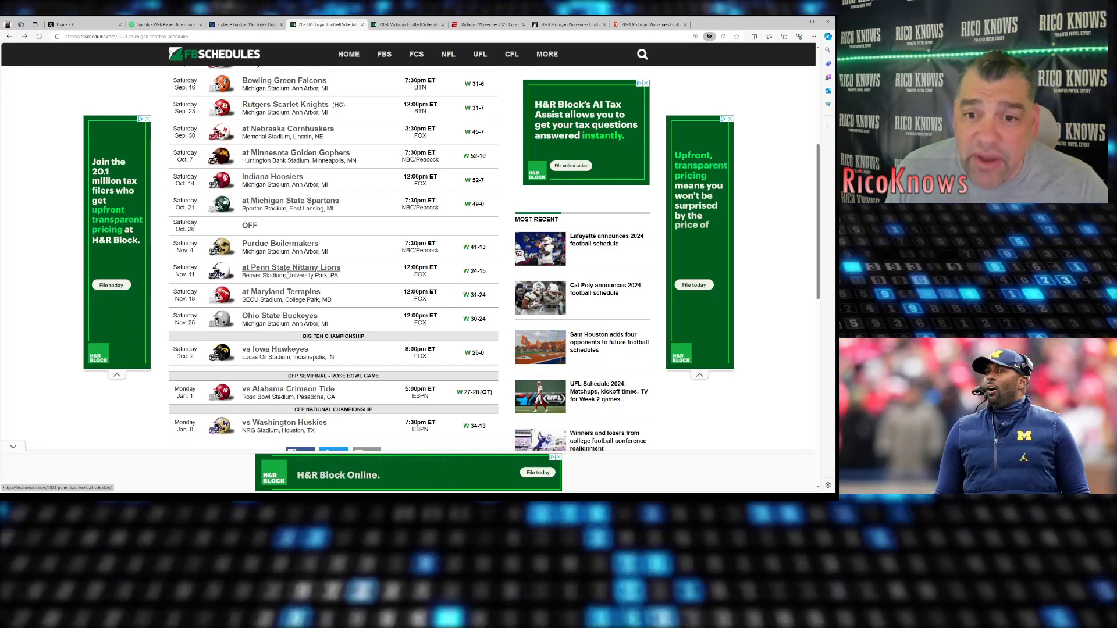
{"action": "scroll", "scroll_direction": "up", "scroll_amount": 3}
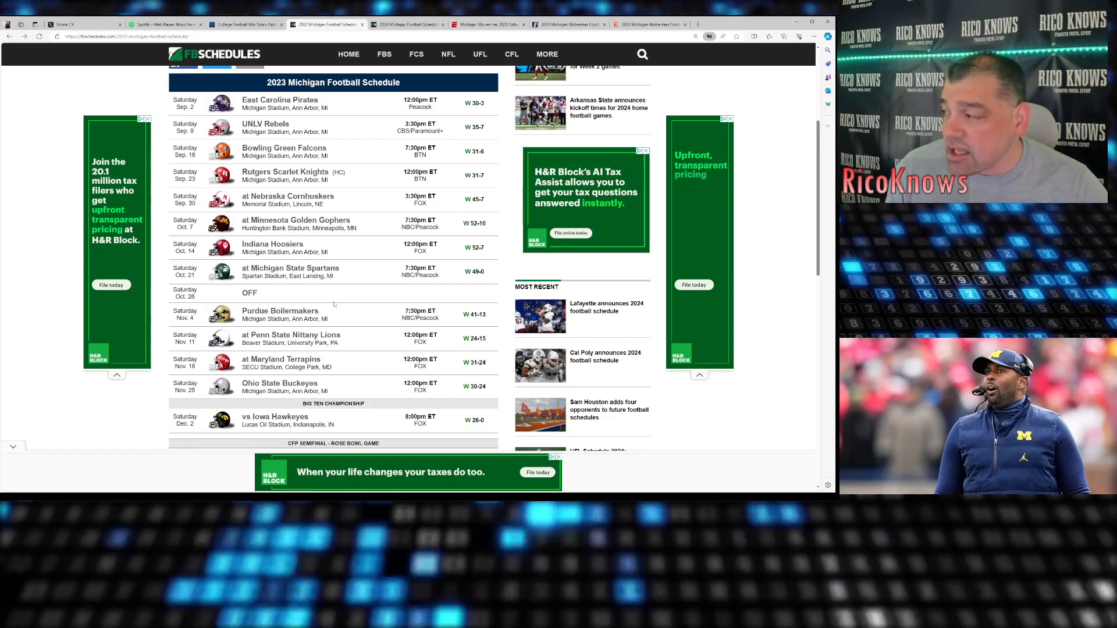
{"action": "scroll", "scroll_direction": "down", "scroll_amount": 3}
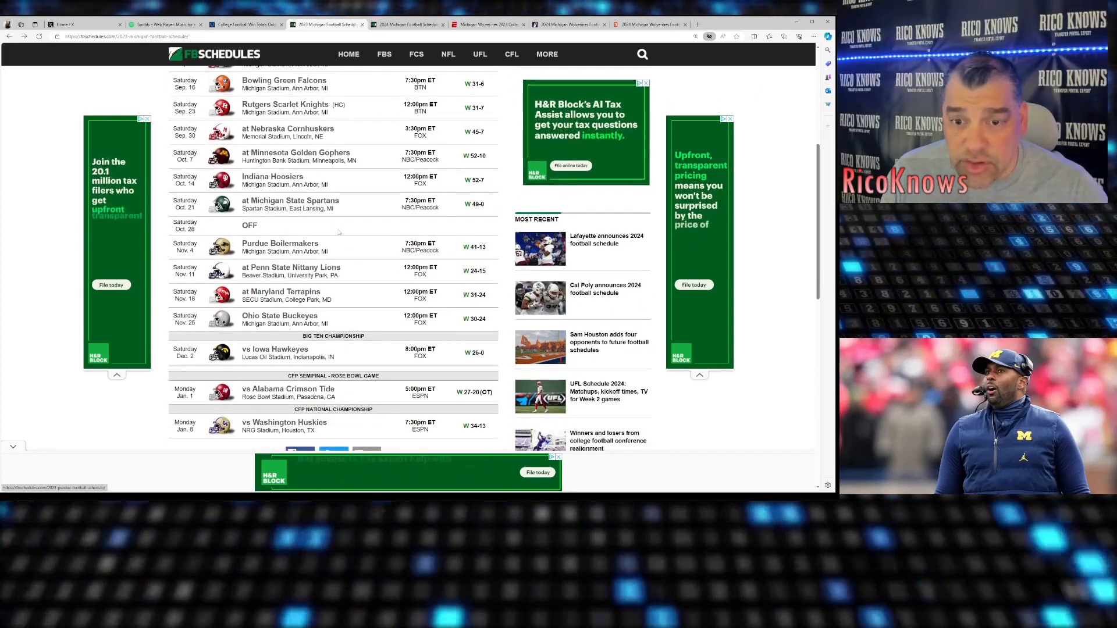
{"action": "scroll", "scroll_direction": "down", "scroll_amount": 3}
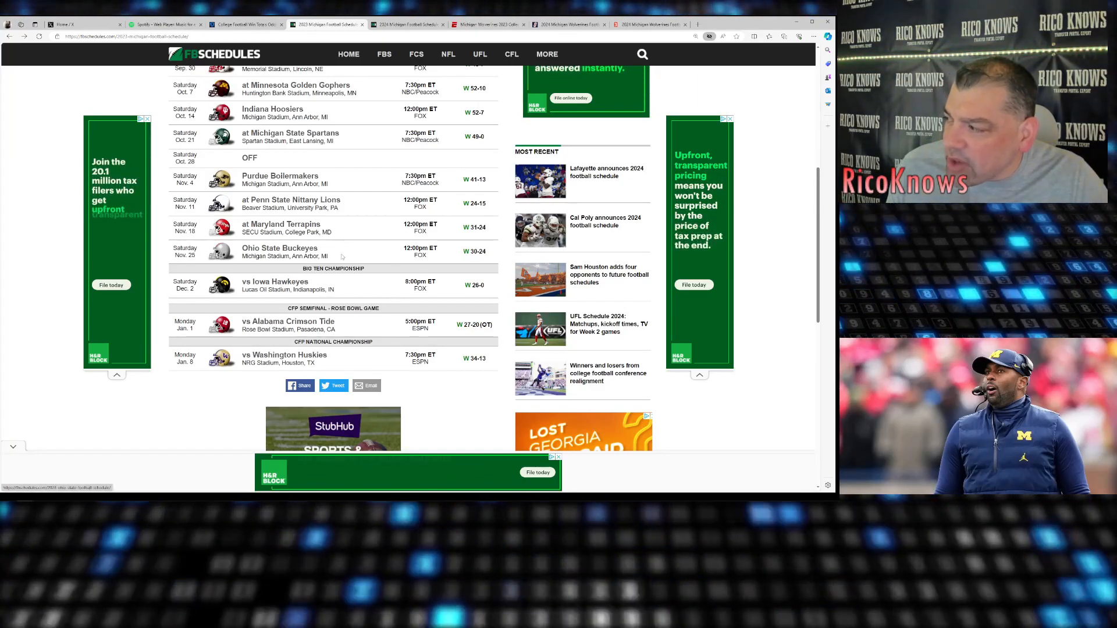
{"action": "scroll", "scroll_direction": "down", "scroll_amount": 3}
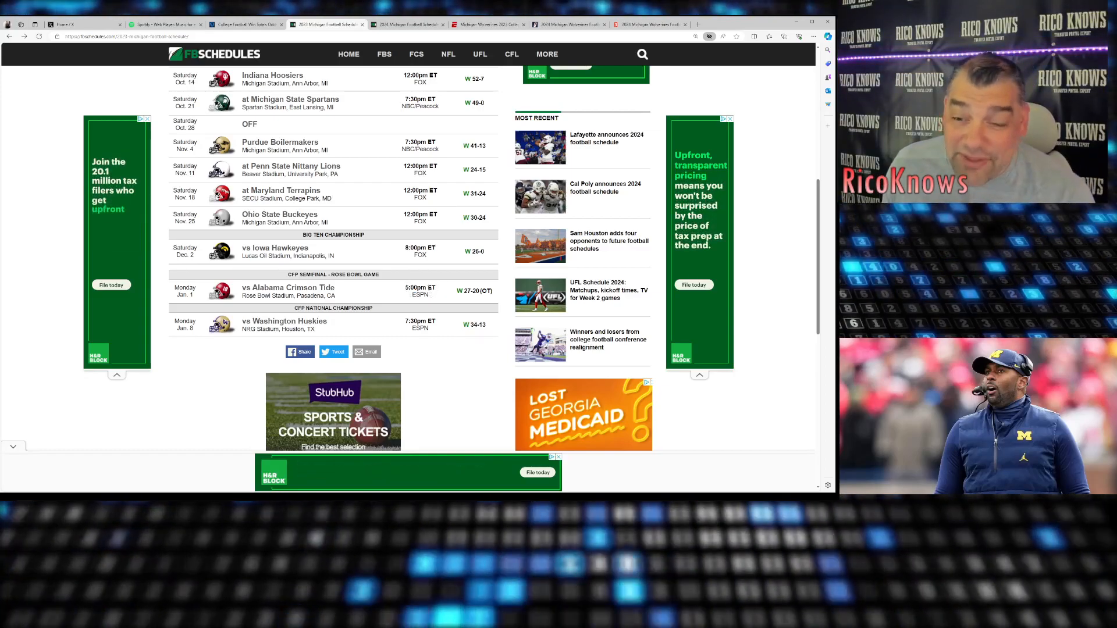
{"action": "scroll", "scroll_direction": "up", "scroll_amount": 3}
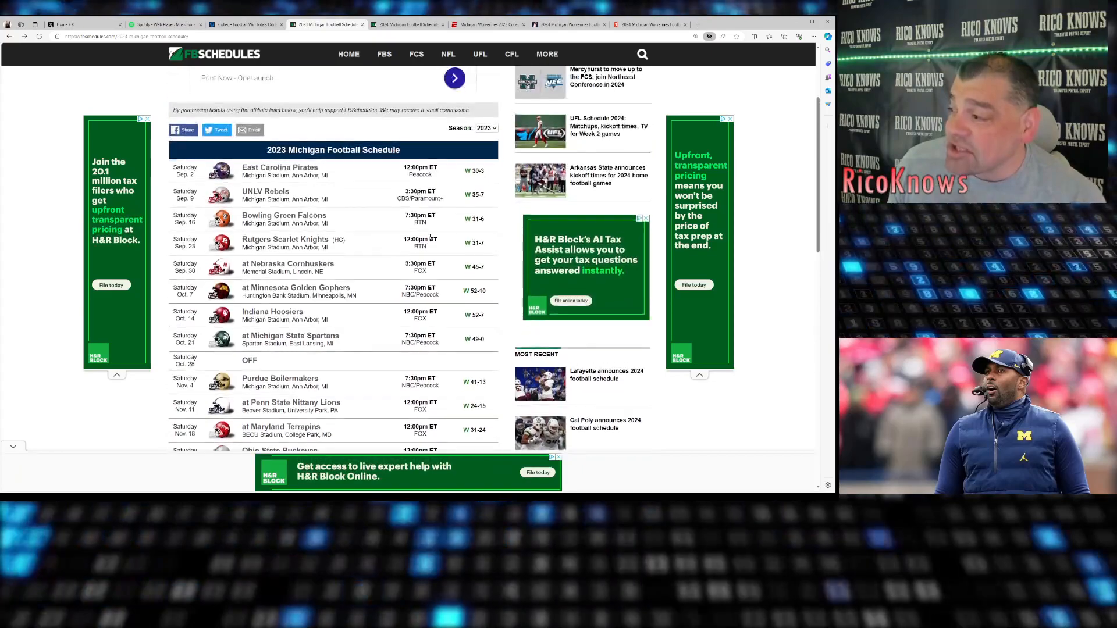
{"action": "scroll", "scroll_direction": "down", "scroll_amount": 3}
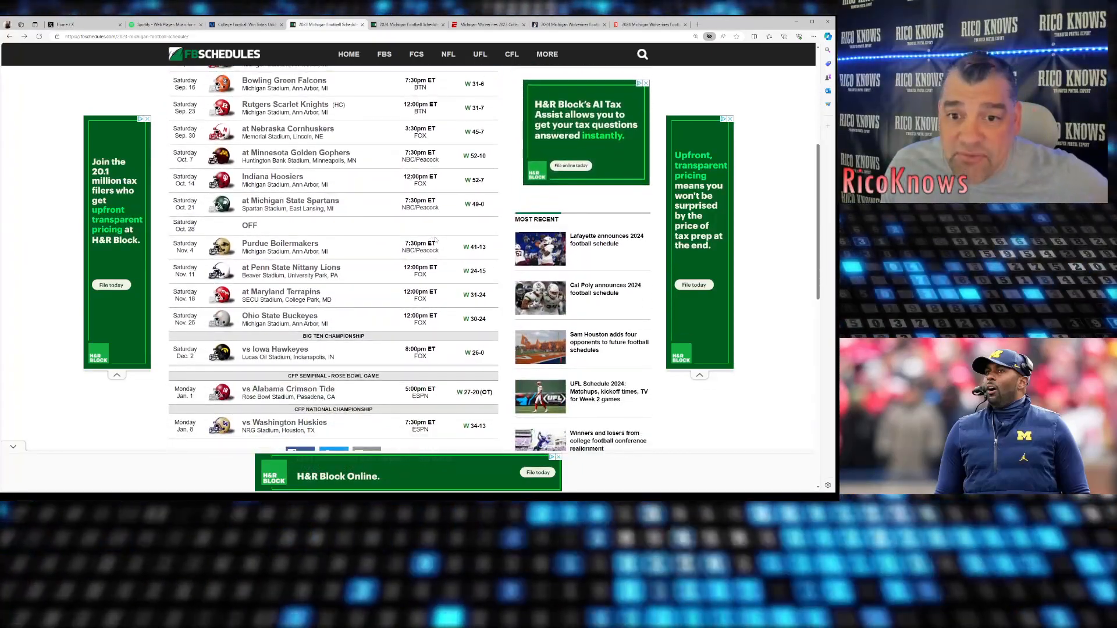
{"action": "scroll", "scroll_direction": "down", "scroll_amount": 3}
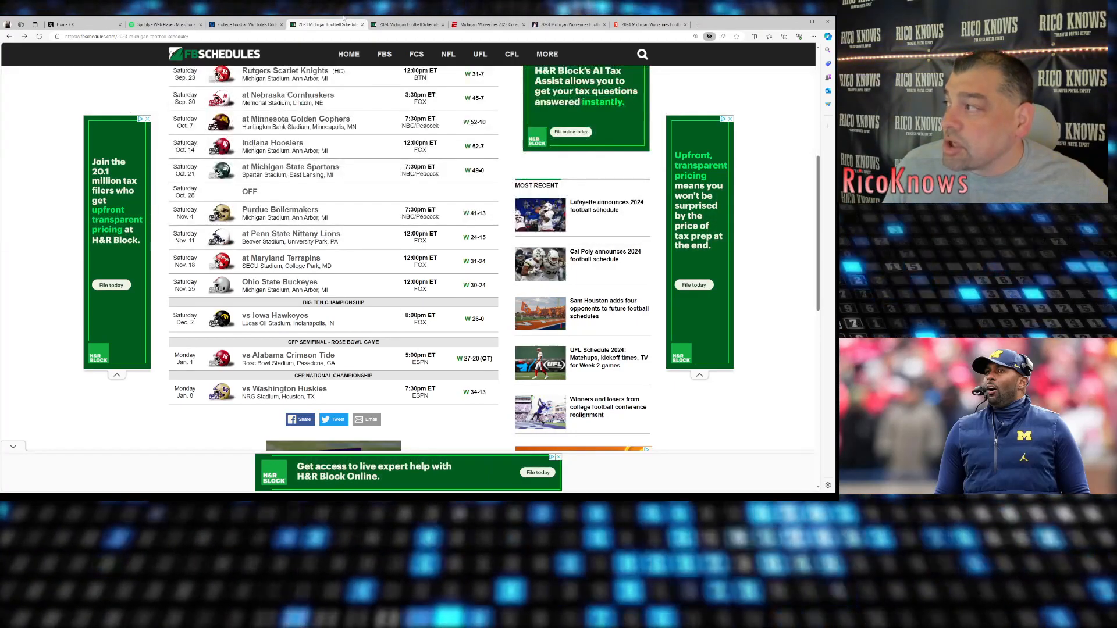
Bring up Michigan's 2023 player statistics showing McCarthy's 2,991 passing yards and Corum's 1,245 rushing yards.
{"action": "left_click", "coordinate": [488, 25]}
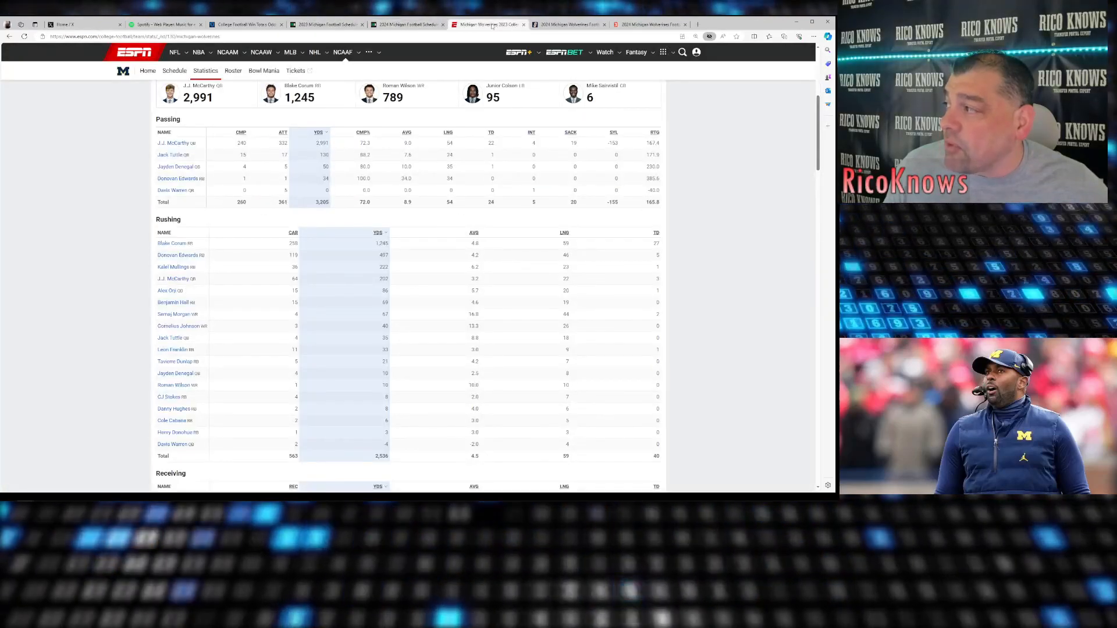
{"action": "scroll", "scroll_direction": "up", "scroll_amount": 3}
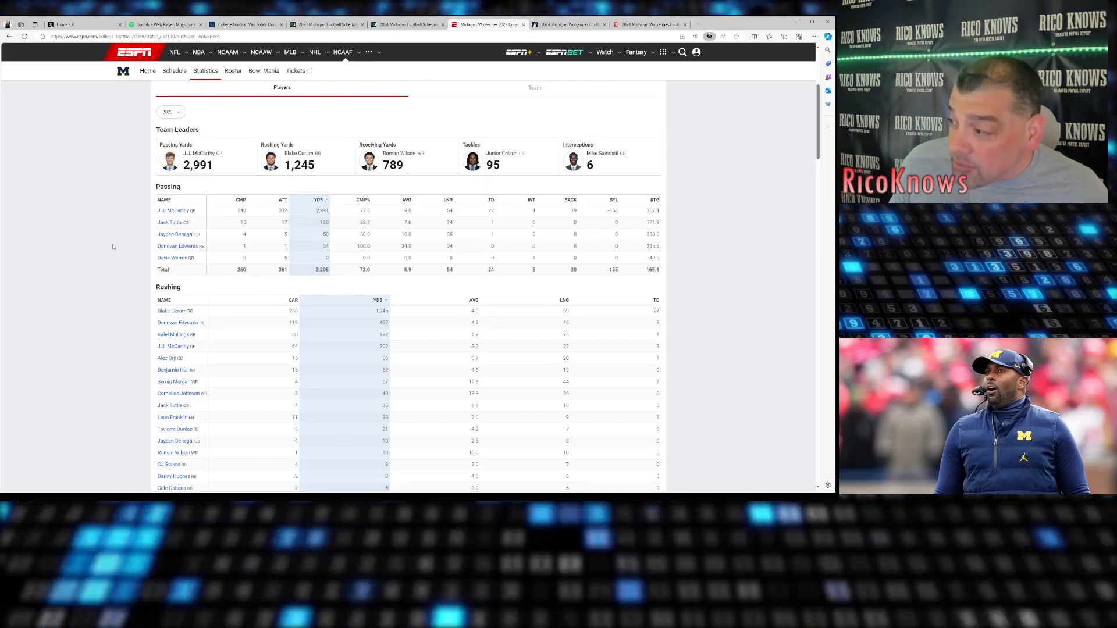
{"action": "scroll", "scroll_direction": "down", "scroll_amount": 3}
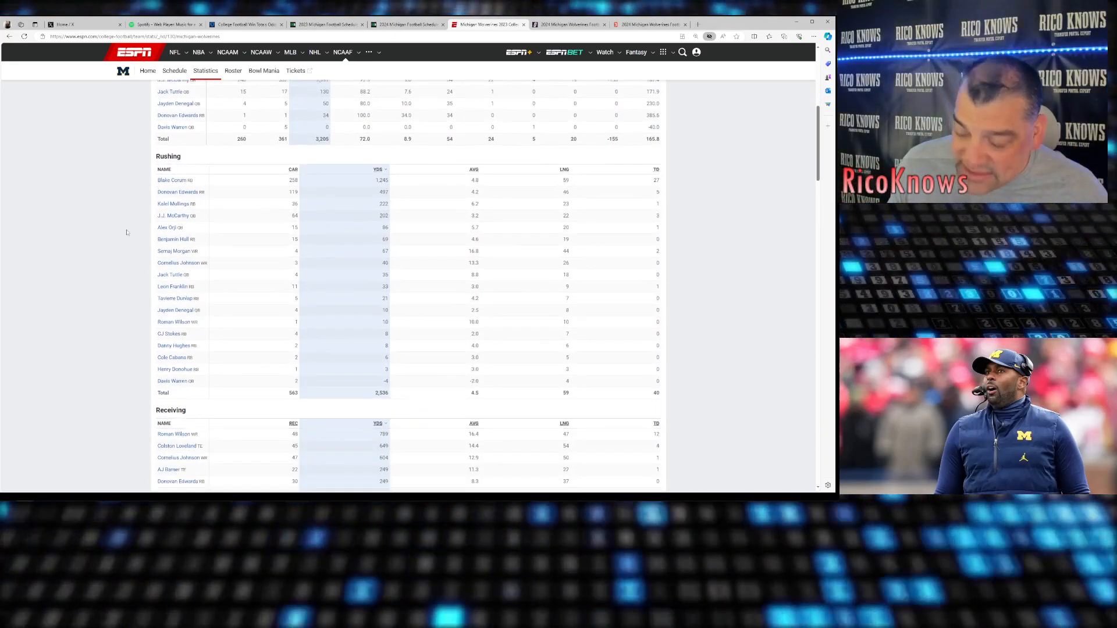
{"action": "scroll", "scroll_direction": "down", "scroll_amount": 3}
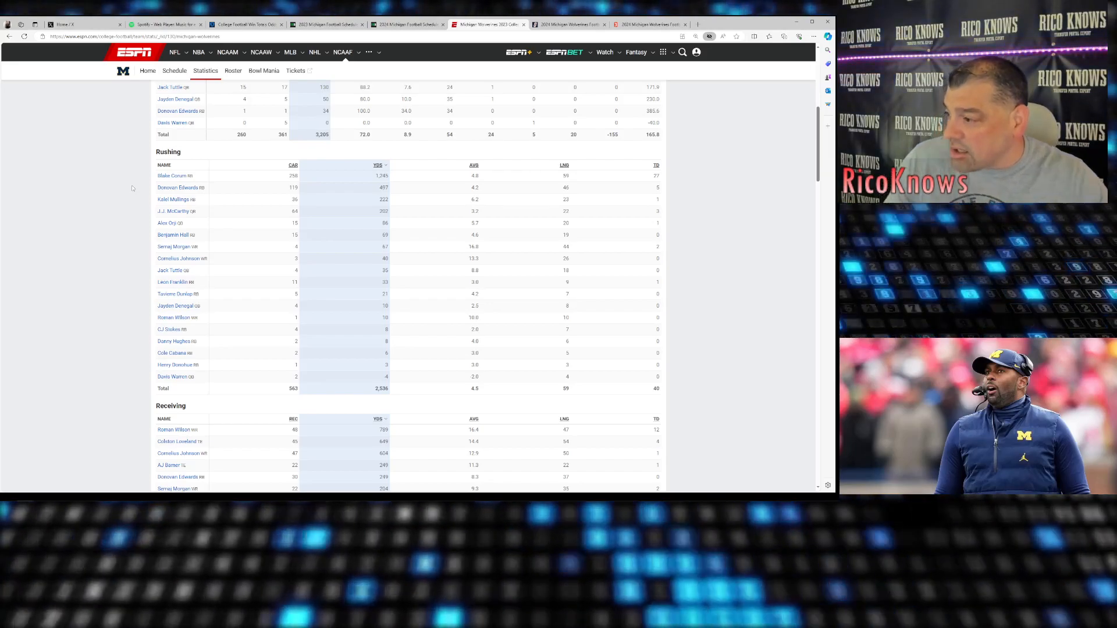
{"action": "mouse_move", "coordinate": [135, 238]}
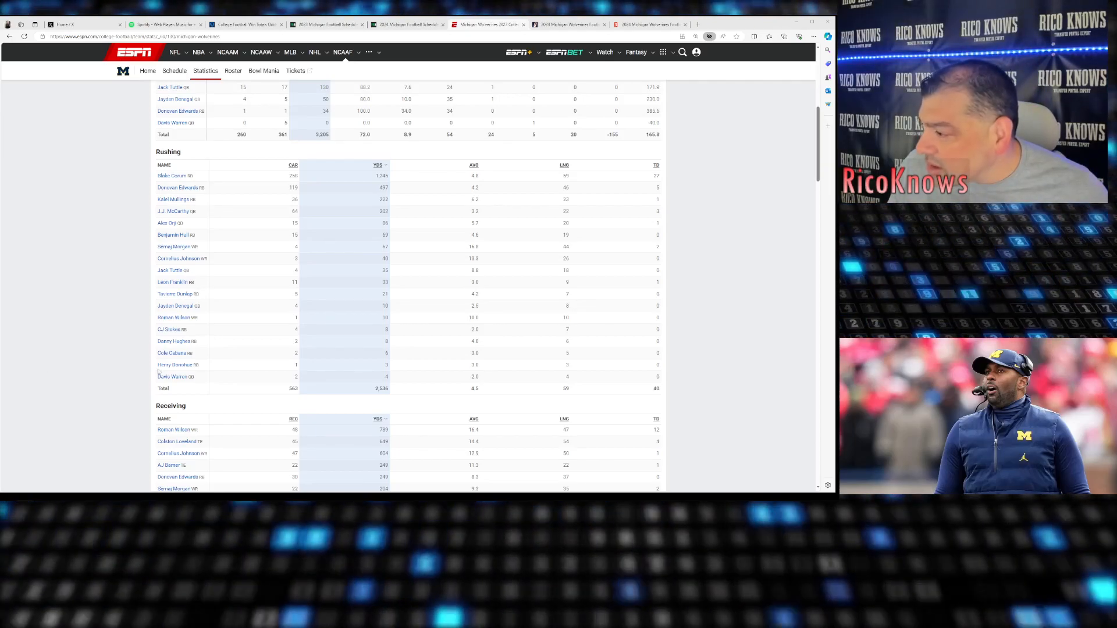
{"action": "scroll", "scroll_direction": "up", "scroll_amount": 3}
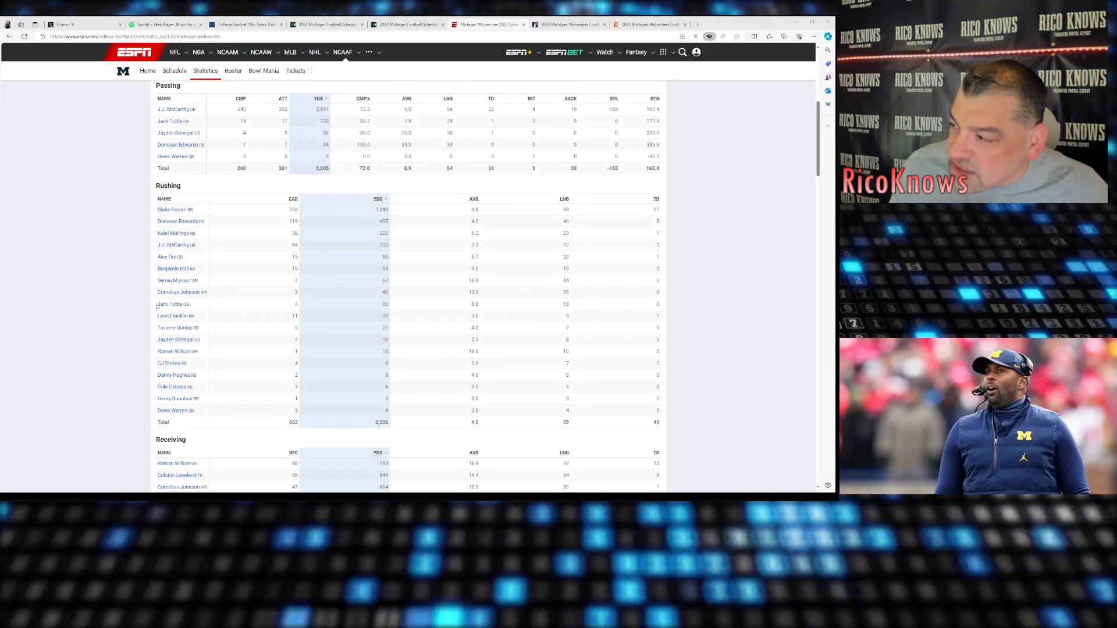
{"action": "mouse_move", "coordinate": [201, 269]}
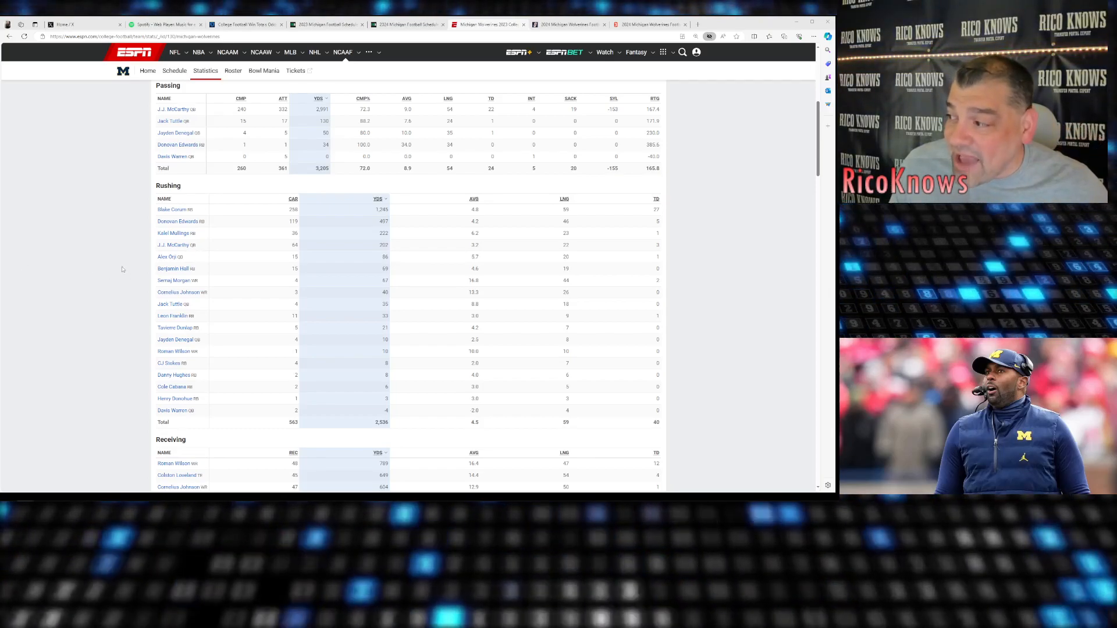
{"action": "scroll", "scroll_direction": "down", "scroll_amount": 3}
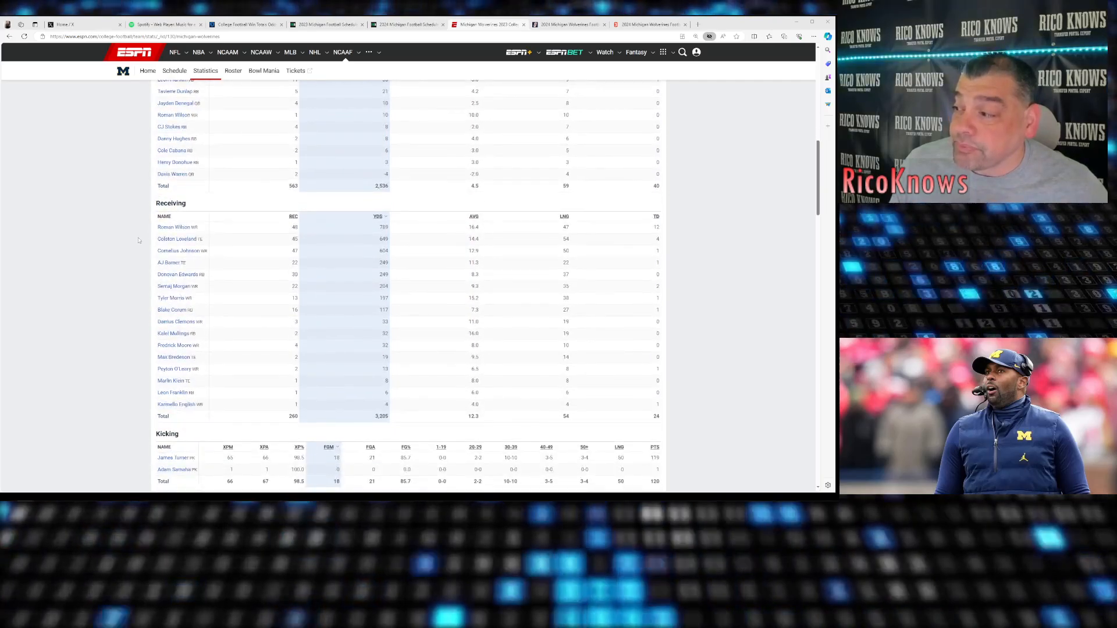
{"action": "scroll", "scroll_direction": "down", "scroll_amount": 3}
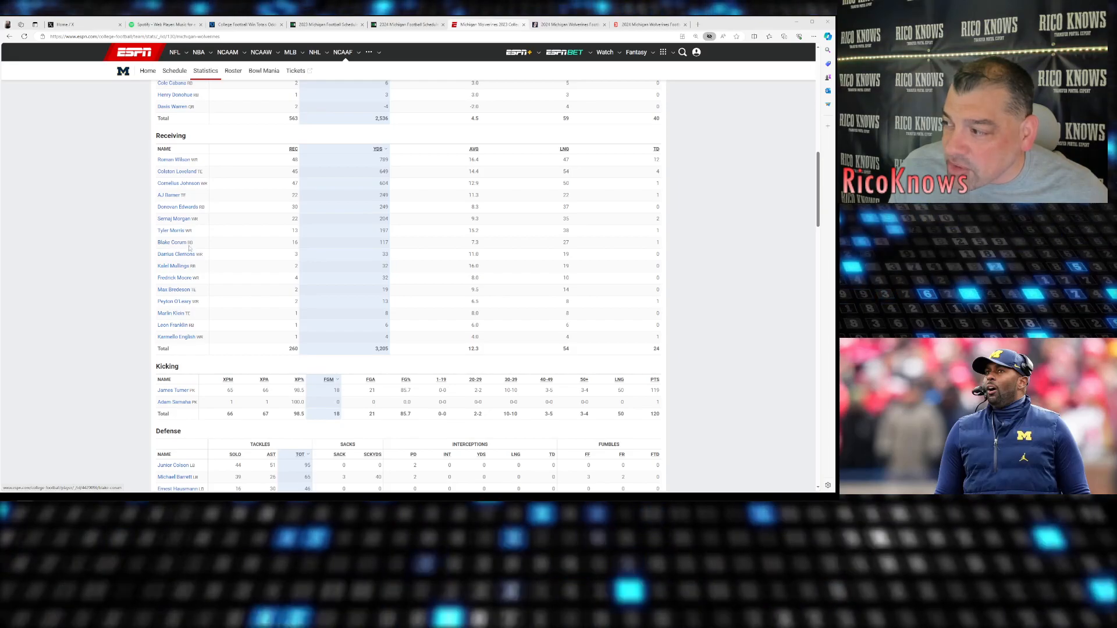
{"action": "mouse_move", "coordinate": [201, 285]}
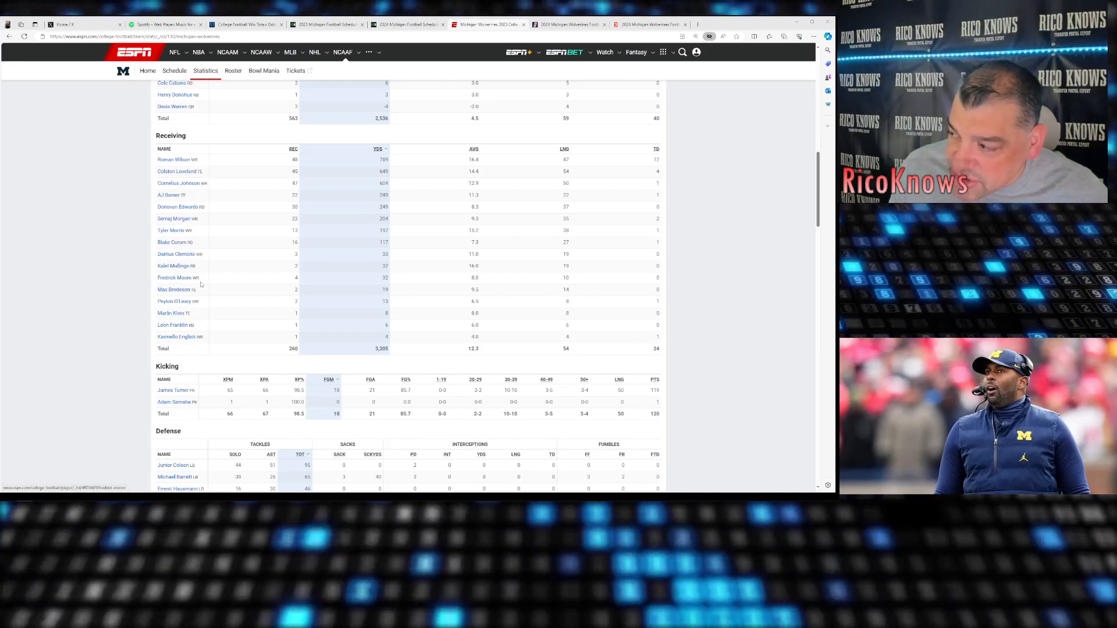
{"action": "mouse_move", "coordinate": [376, 280]}
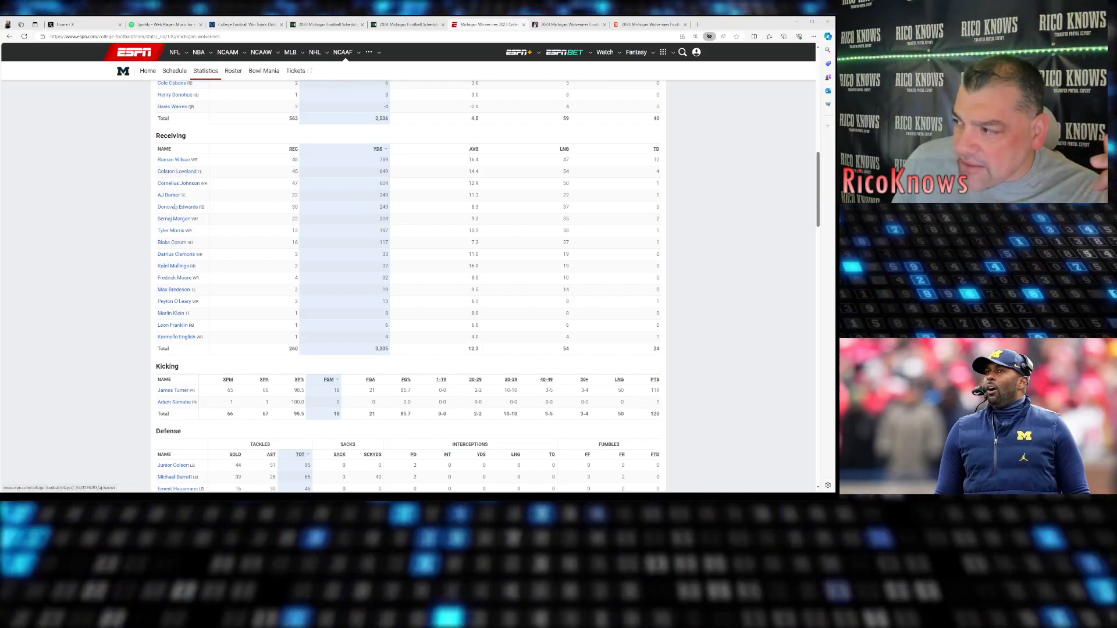
{"action": "scroll", "scroll_direction": "down", "scroll_amount": 3}
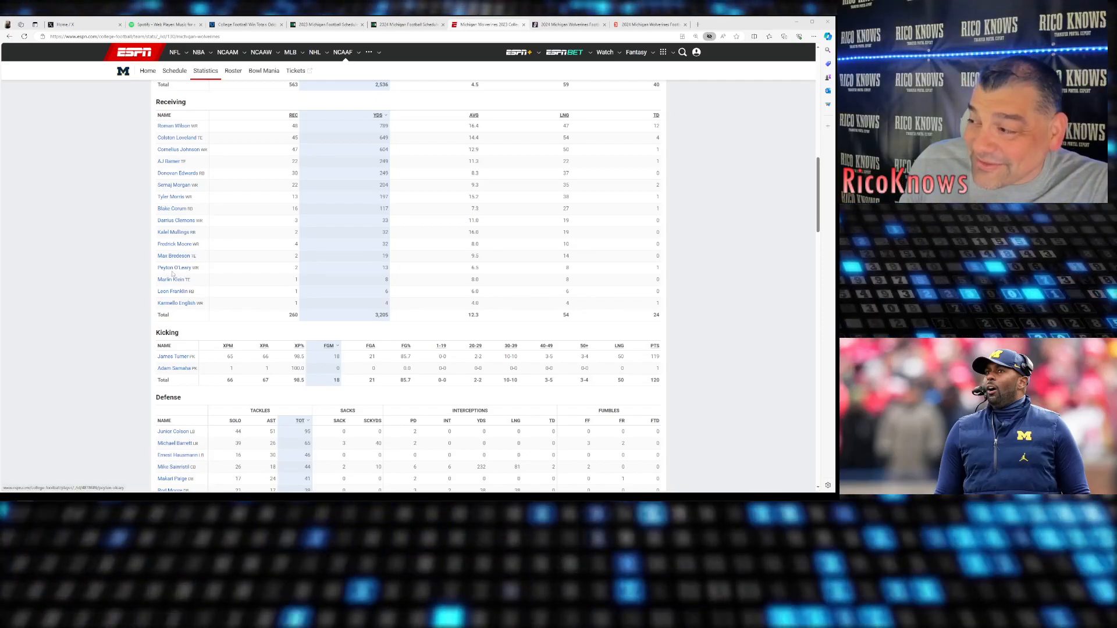
{"action": "scroll", "scroll_direction": "down", "scroll_amount": 3}
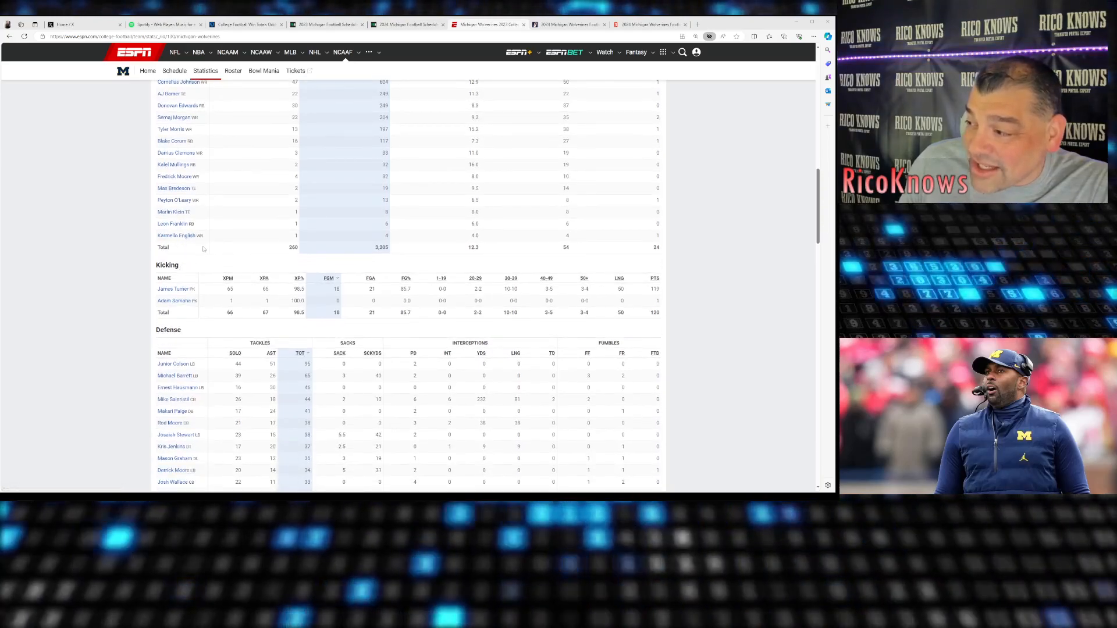
{"action": "scroll", "scroll_direction": "down", "scroll_amount": 3}
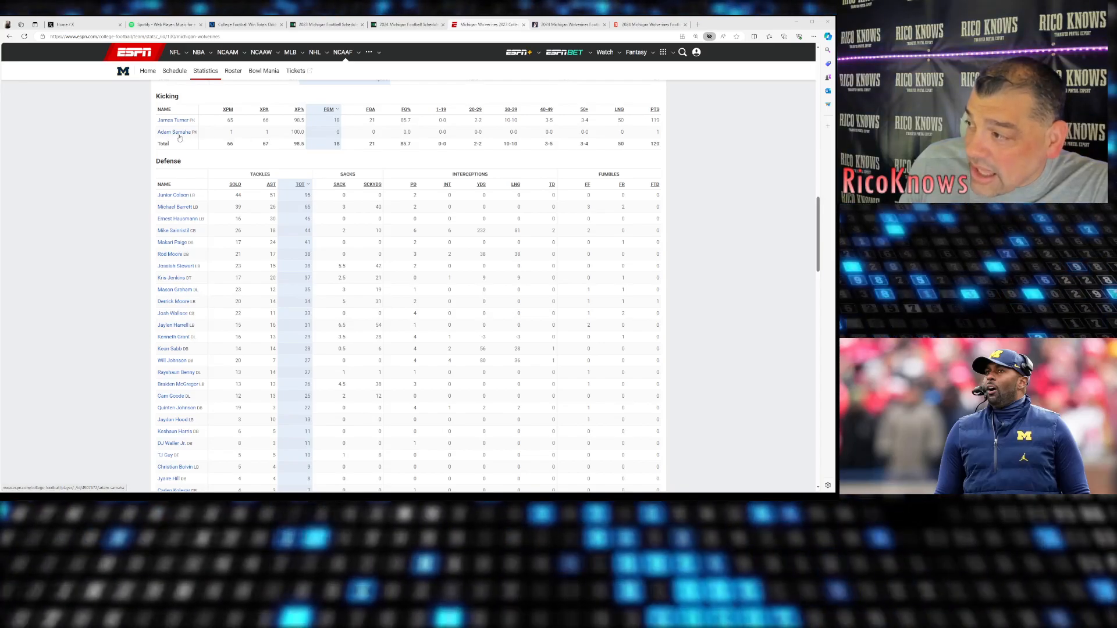
{"action": "scroll", "scroll_direction": "down", "scroll_amount": 3}
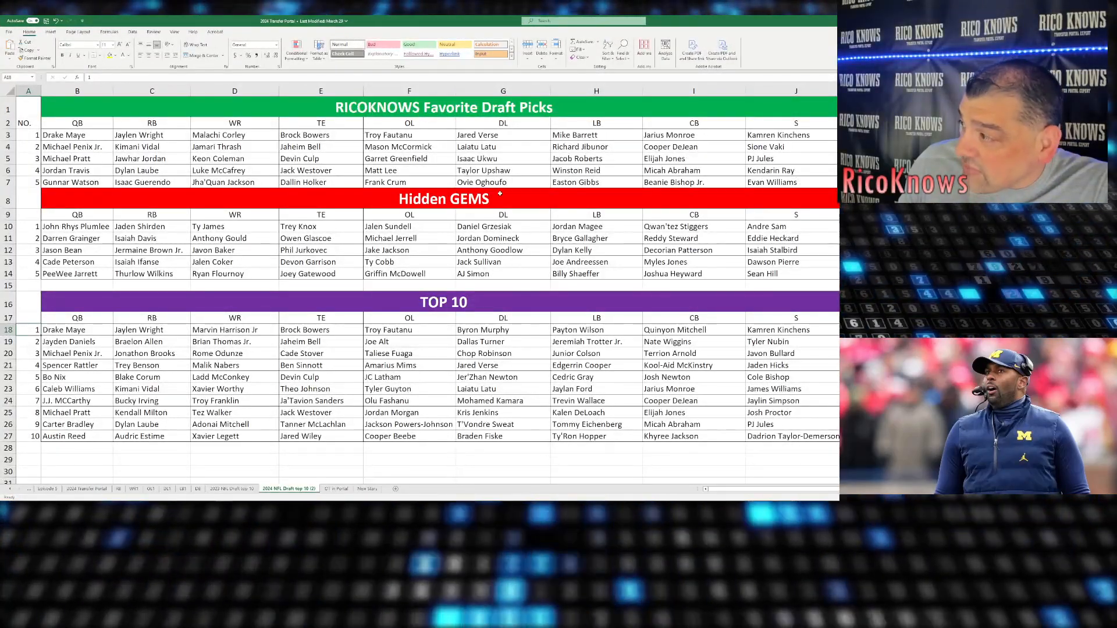
{"action": "left_click", "coordinate": [596, 135]}
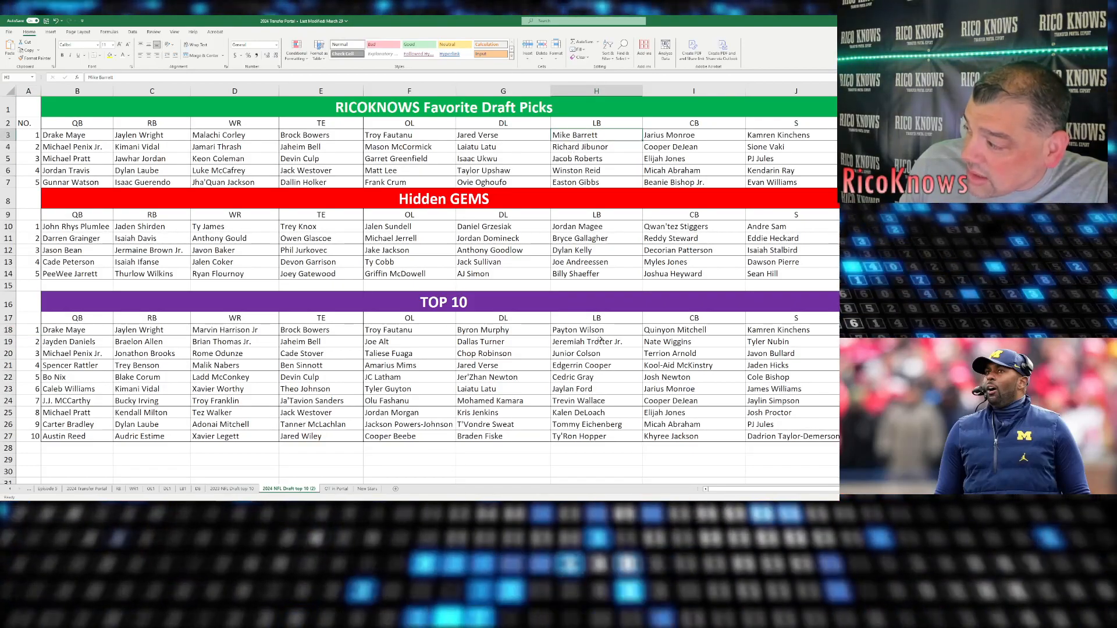
{"action": "left_click", "coordinate": [579, 353]}
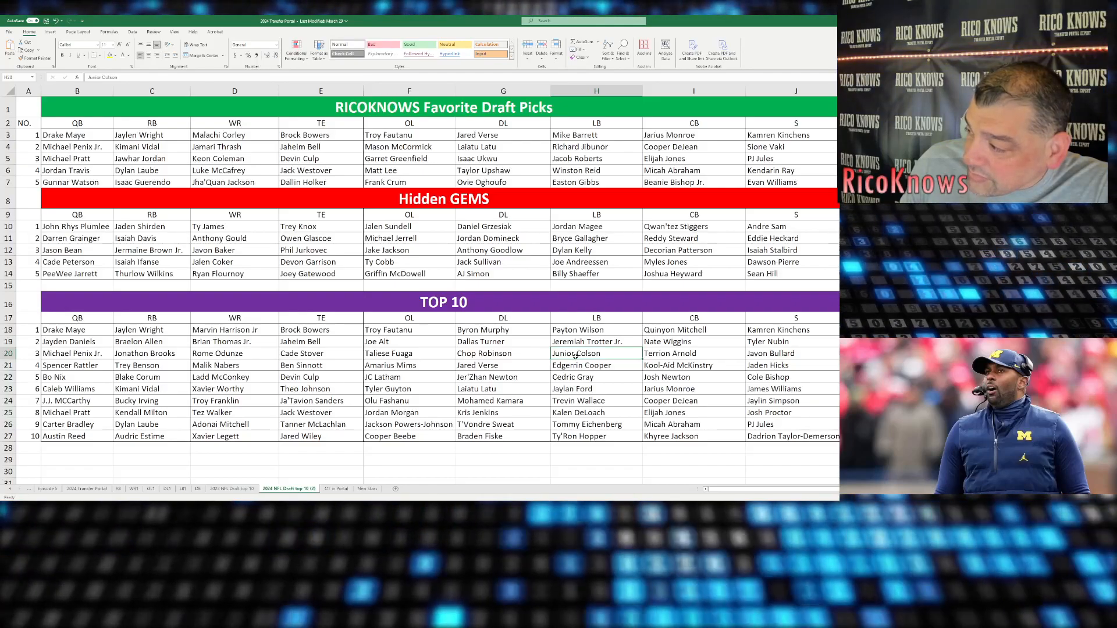
{"action": "left_click", "coordinate": [477, 412]}
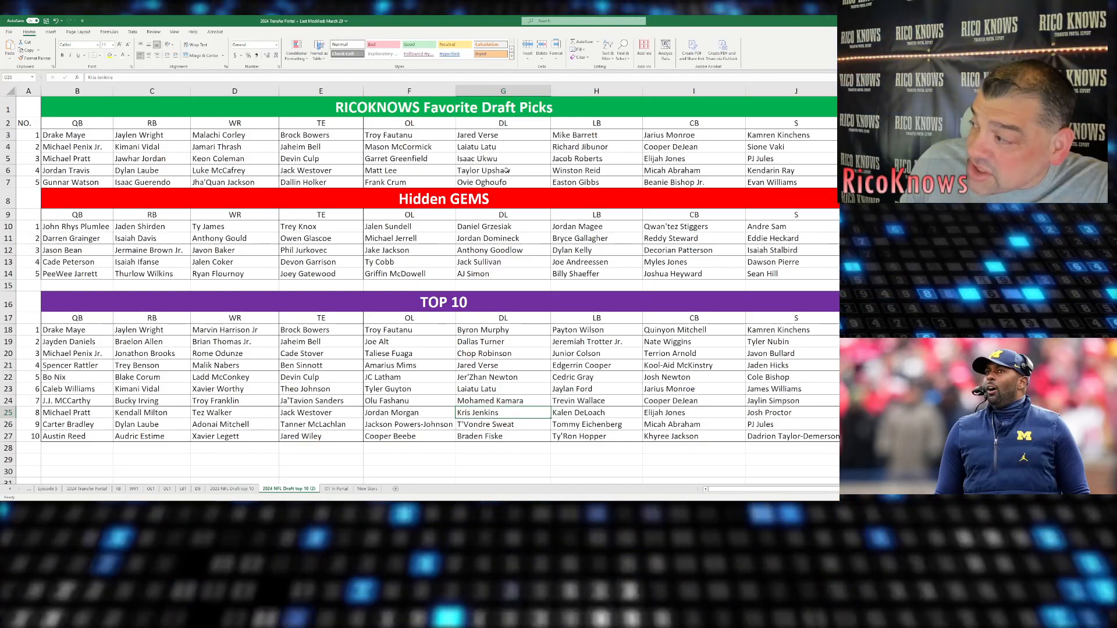
{"action": "left_click", "coordinate": [503, 170]}
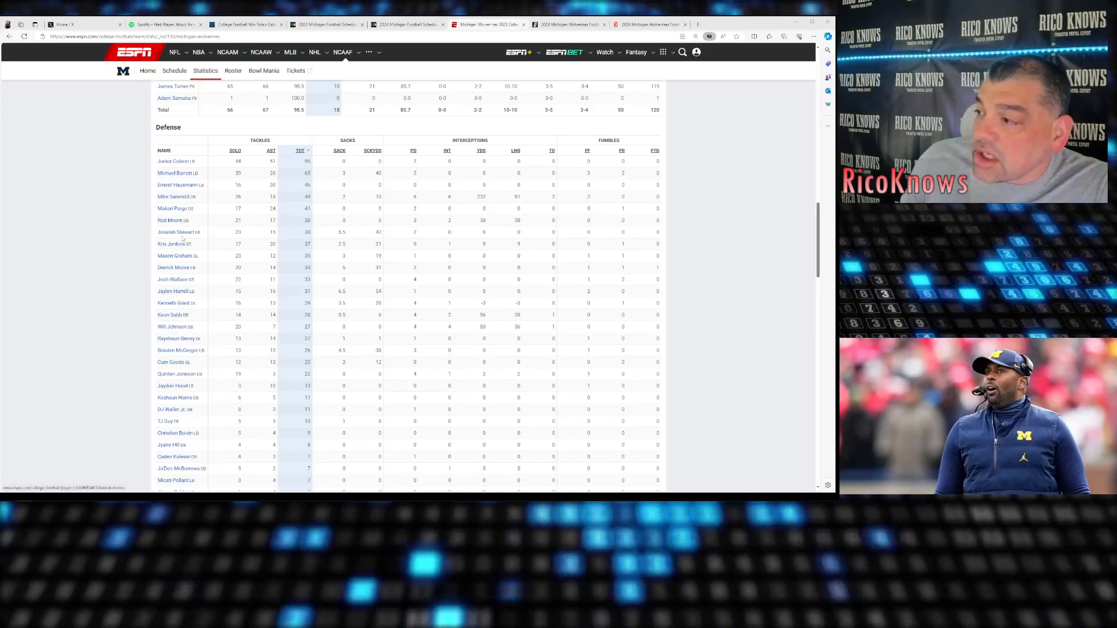
{"action": "mouse_move", "coordinate": [170, 187]}
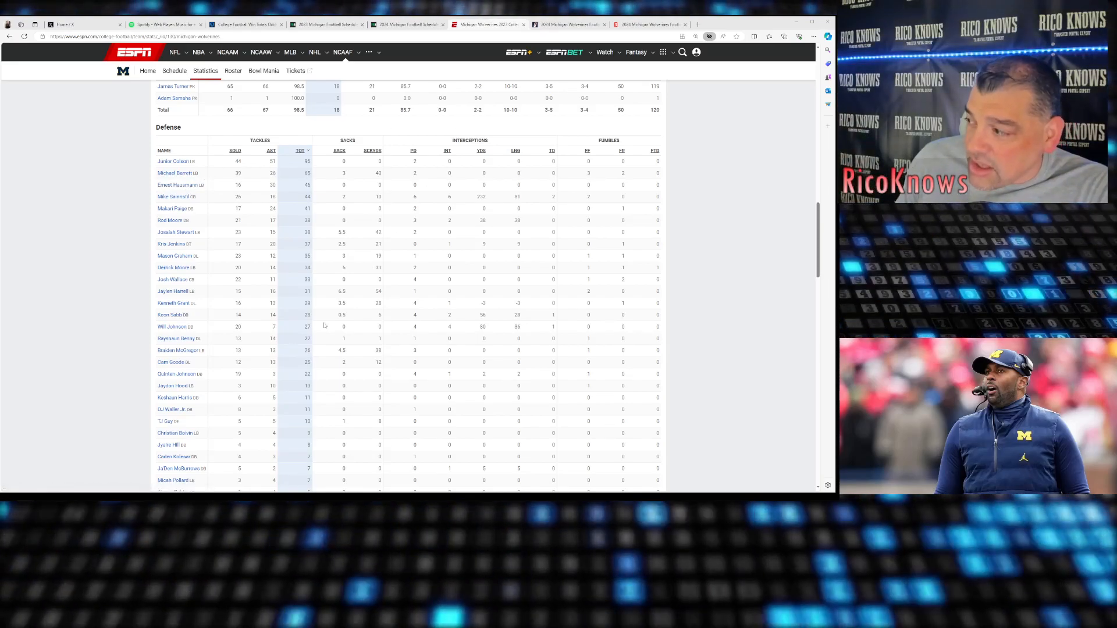
{"action": "mouse_move", "coordinate": [175, 190]}
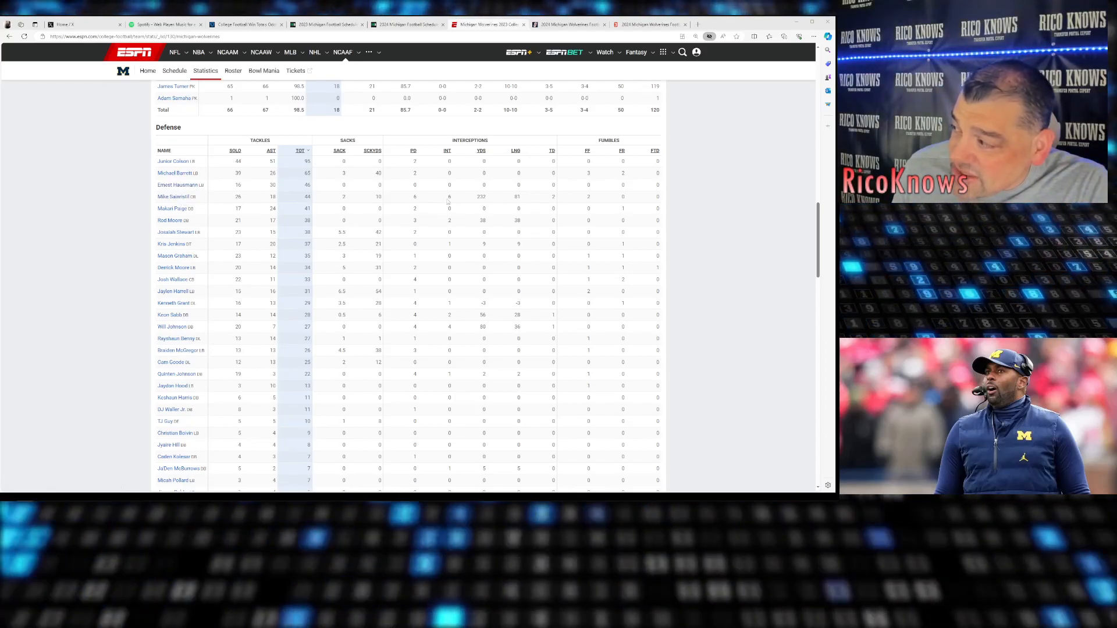
{"action": "mouse_move", "coordinate": [486, 203]}
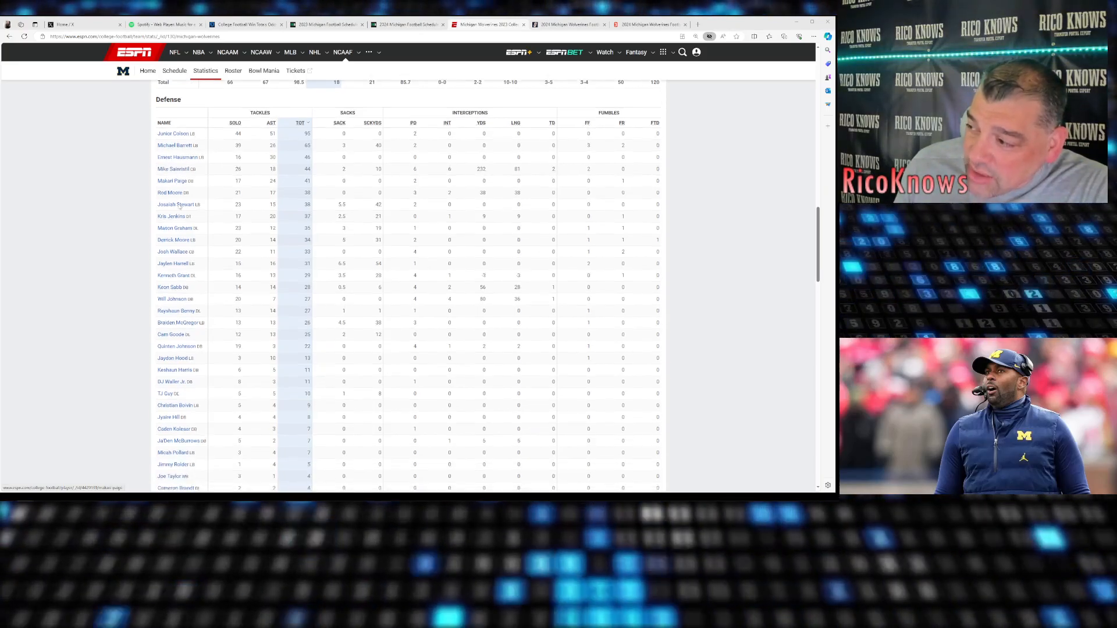
{"action": "scroll", "scroll_direction": "up", "scroll_amount": 3}
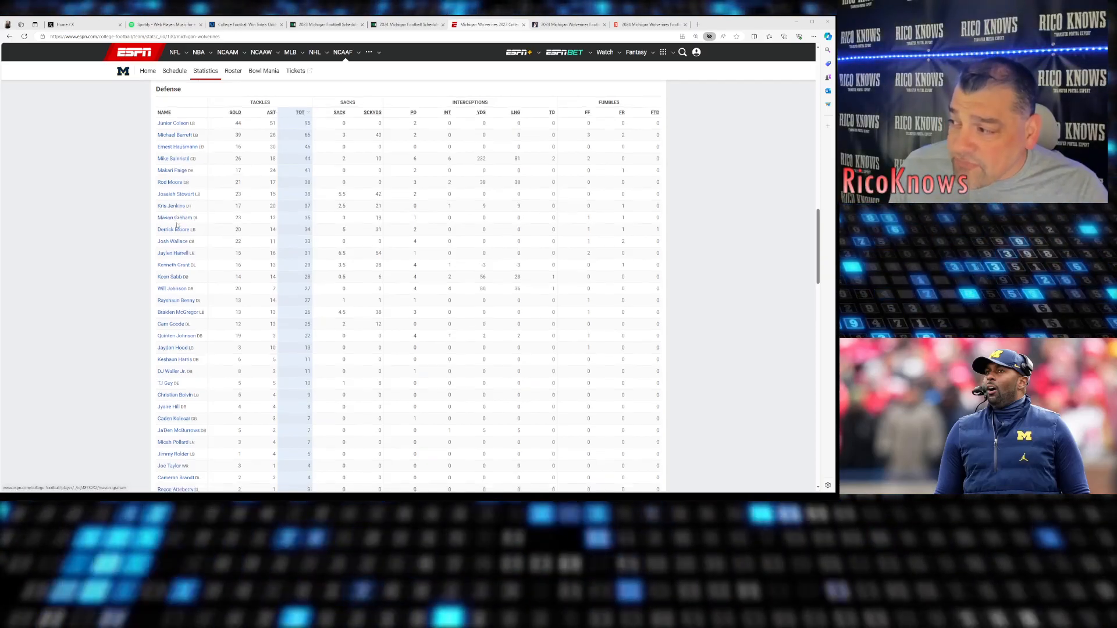
{"action": "scroll", "scroll_direction": "down", "scroll_amount": 3}
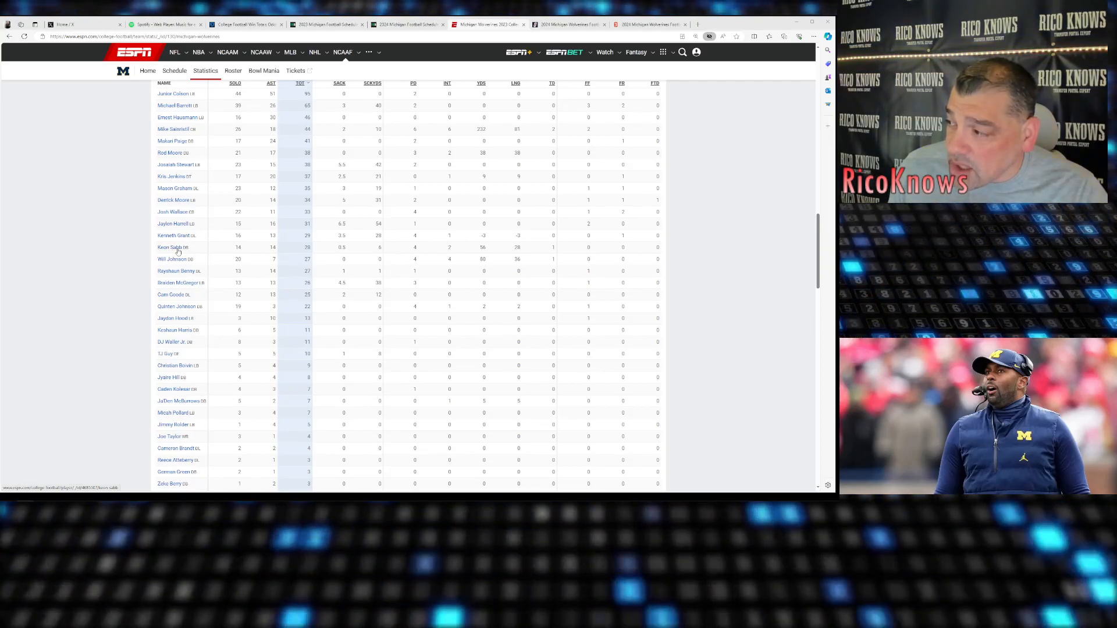
{"action": "scroll", "scroll_direction": "down", "scroll_amount": 3}
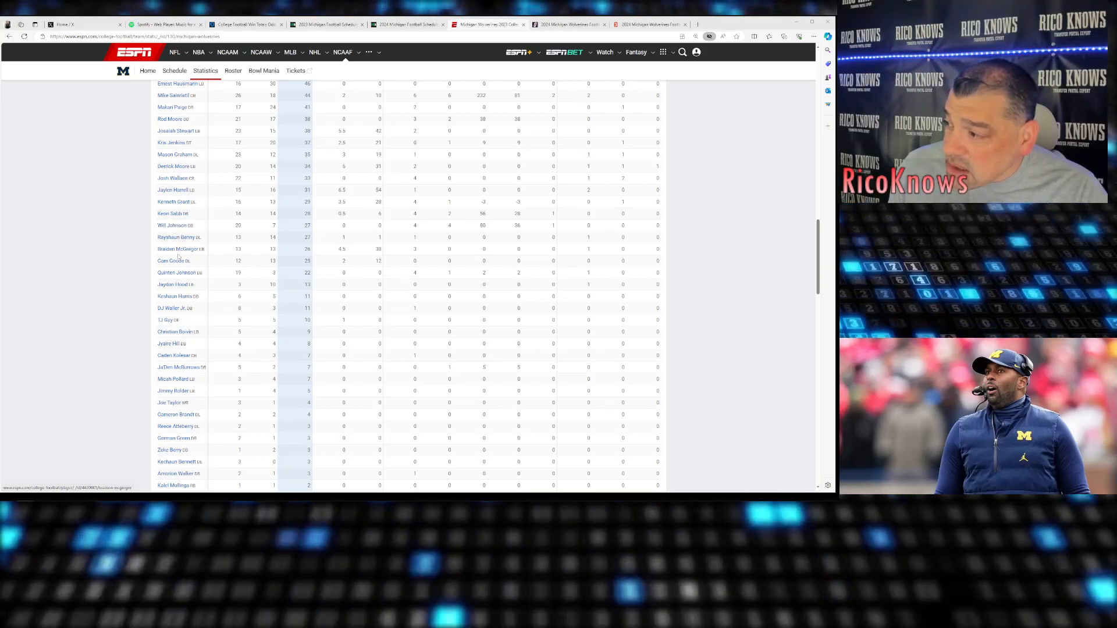
{"action": "scroll", "scroll_direction": "down", "scroll_amount": 3}
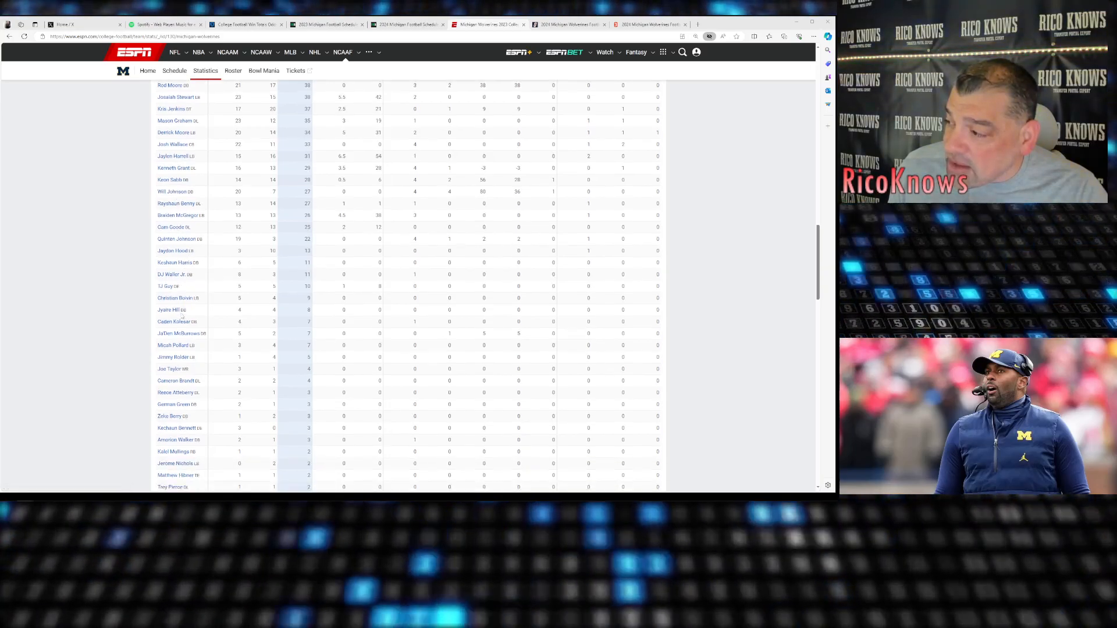
{"action": "scroll", "scroll_direction": "down", "scroll_amount": 3}
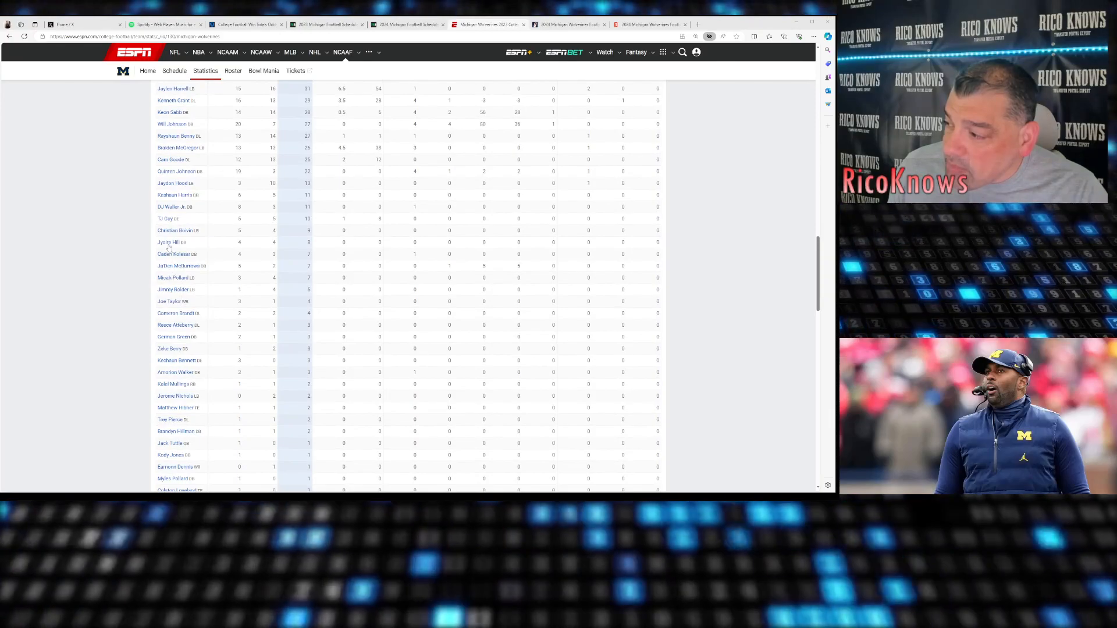
{"action": "scroll", "scroll_direction": "down", "scroll_amount": 3}
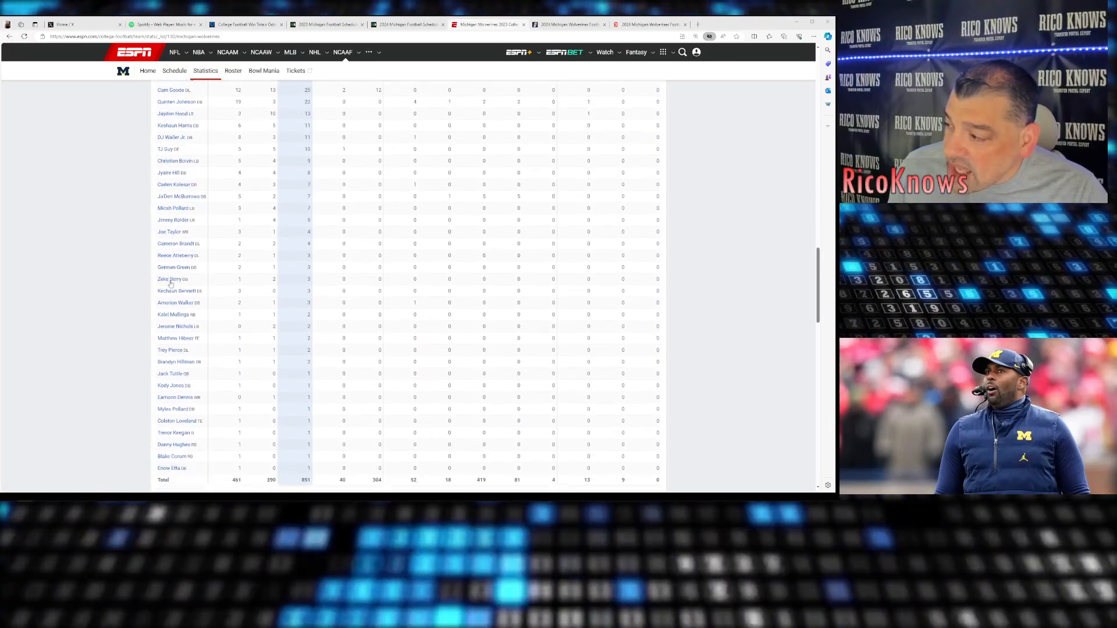
{"action": "scroll", "scroll_direction": "down", "scroll_amount": 3}
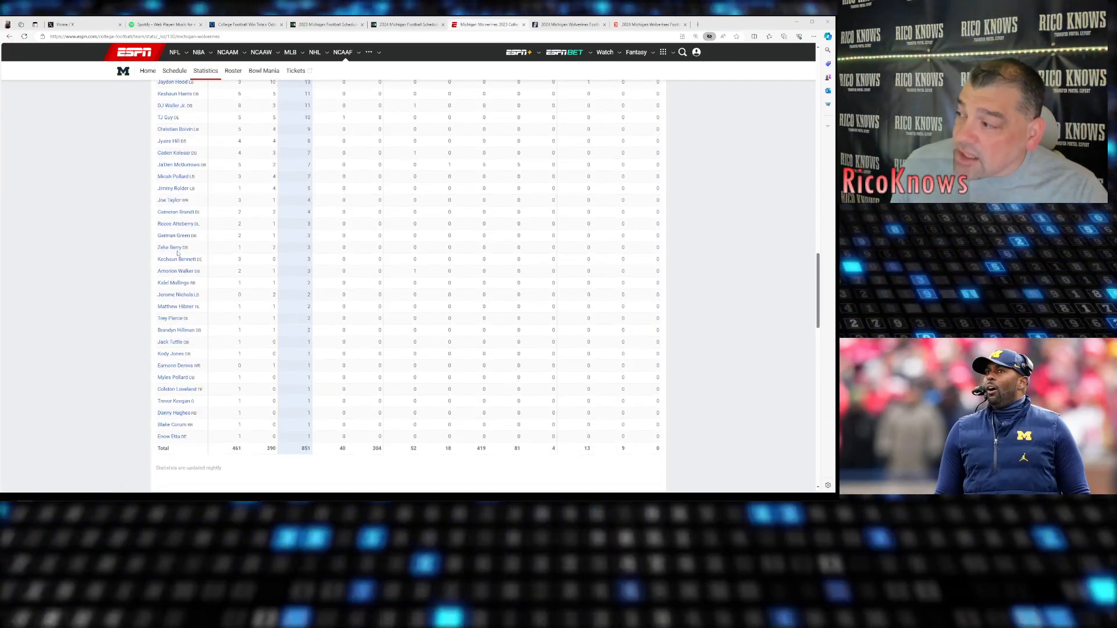
{"action": "mouse_move", "coordinate": [468, 249]}
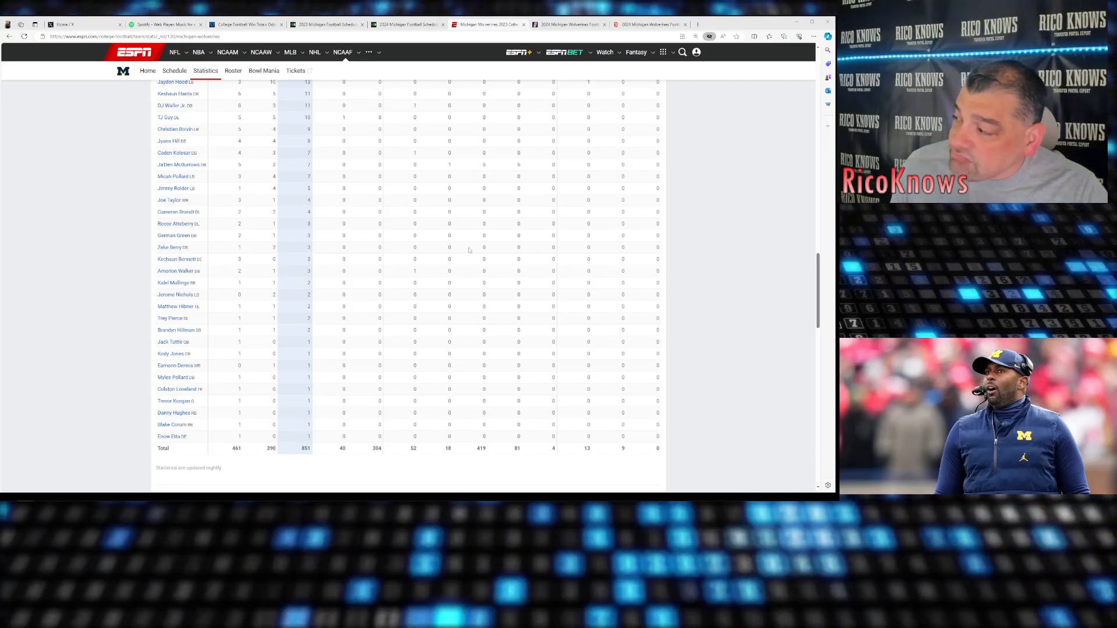
{"action": "mouse_move", "coordinate": [179, 260]}
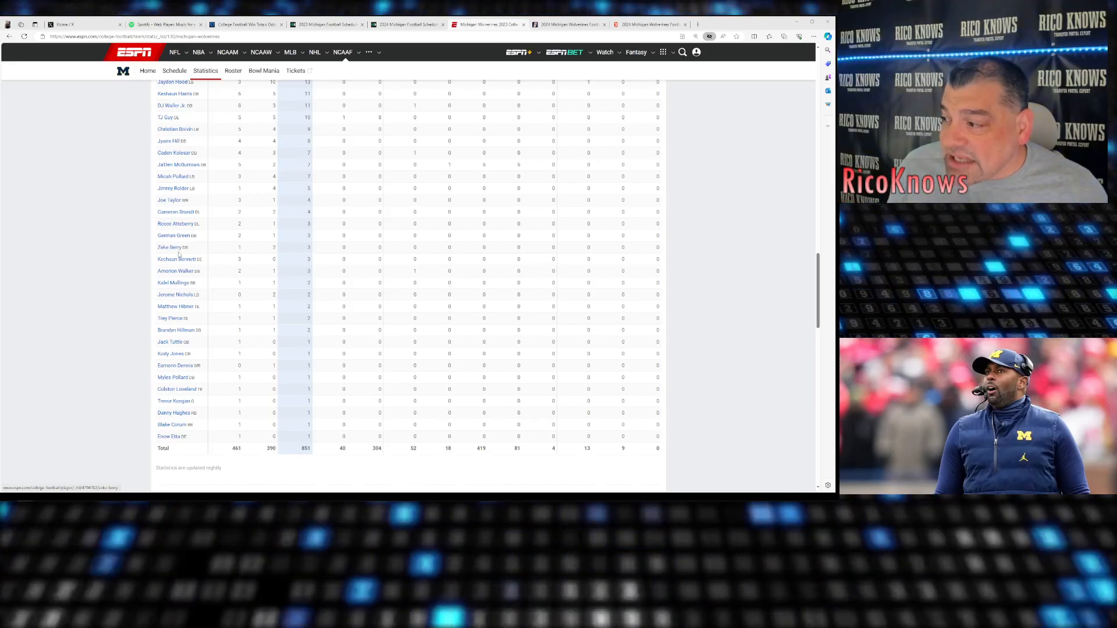
{"action": "scroll", "scroll_direction": "down", "scroll_amount": 3}
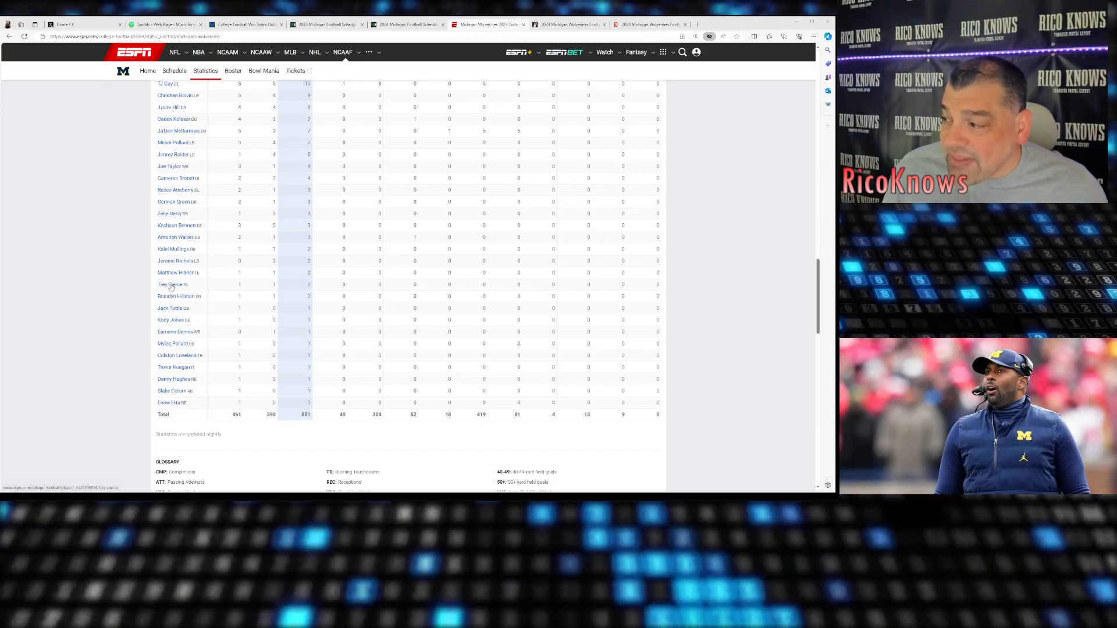
Move back up the ESPN team statistics page before leaving for the Ourlads depth chart.
{"action": "scroll", "scroll_direction": "up", "scroll_amount": 3}
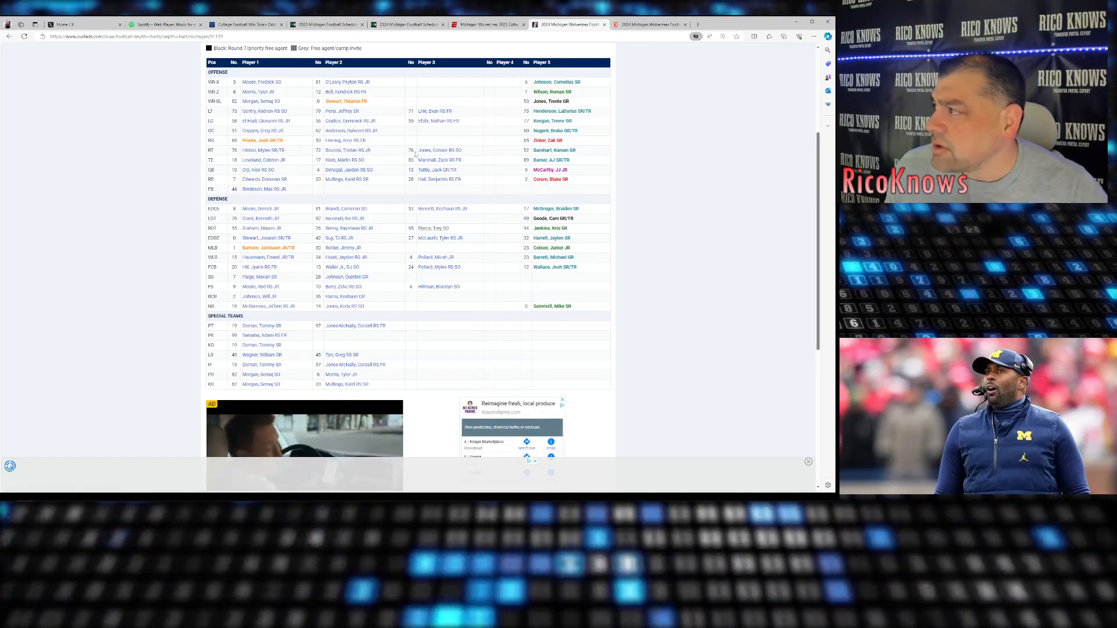
Go through the Ourlads depth chart down to Michigan's defense and special teams rows.
{"action": "left_click", "coordinate": [648, 24]}
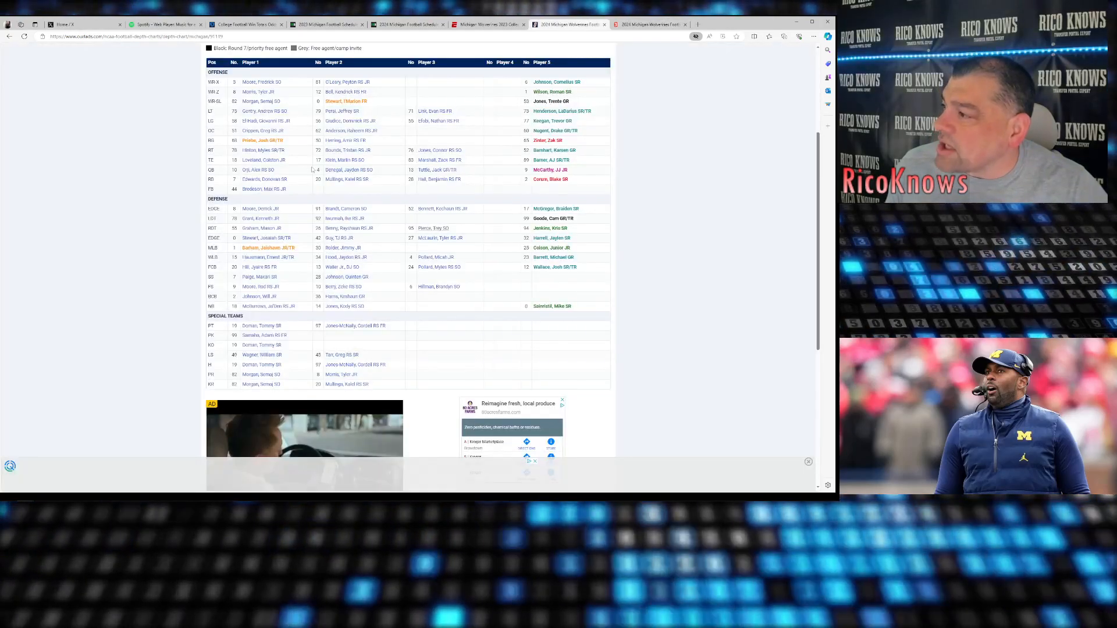
{"action": "scroll", "scroll_direction": "up", "scroll_amount": 3}
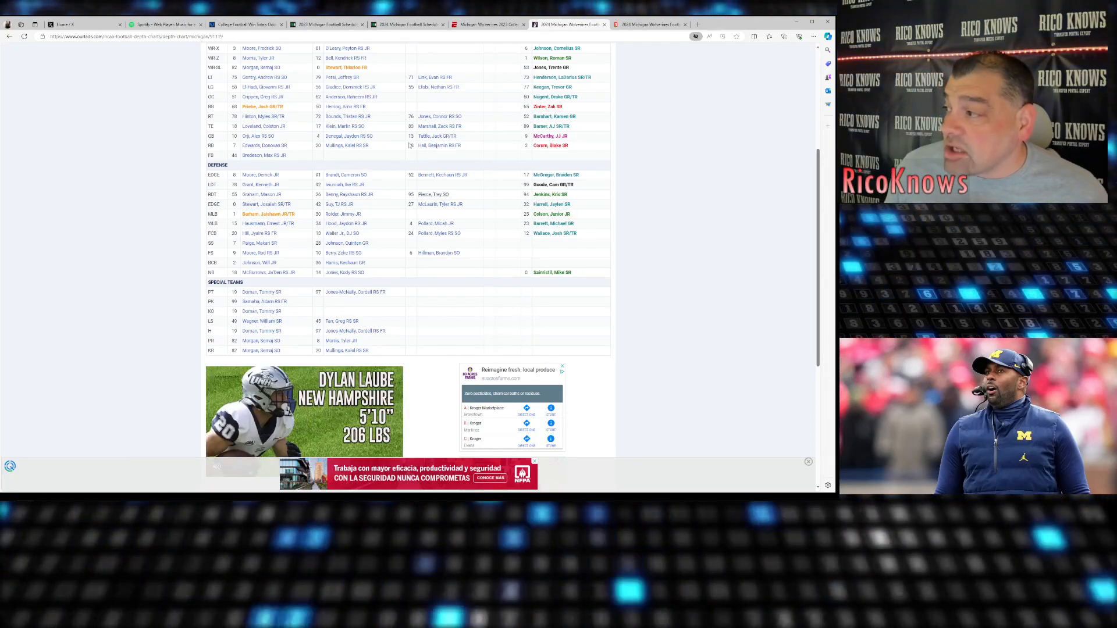
{"action": "scroll", "scroll_direction": "down", "scroll_amount": 3}
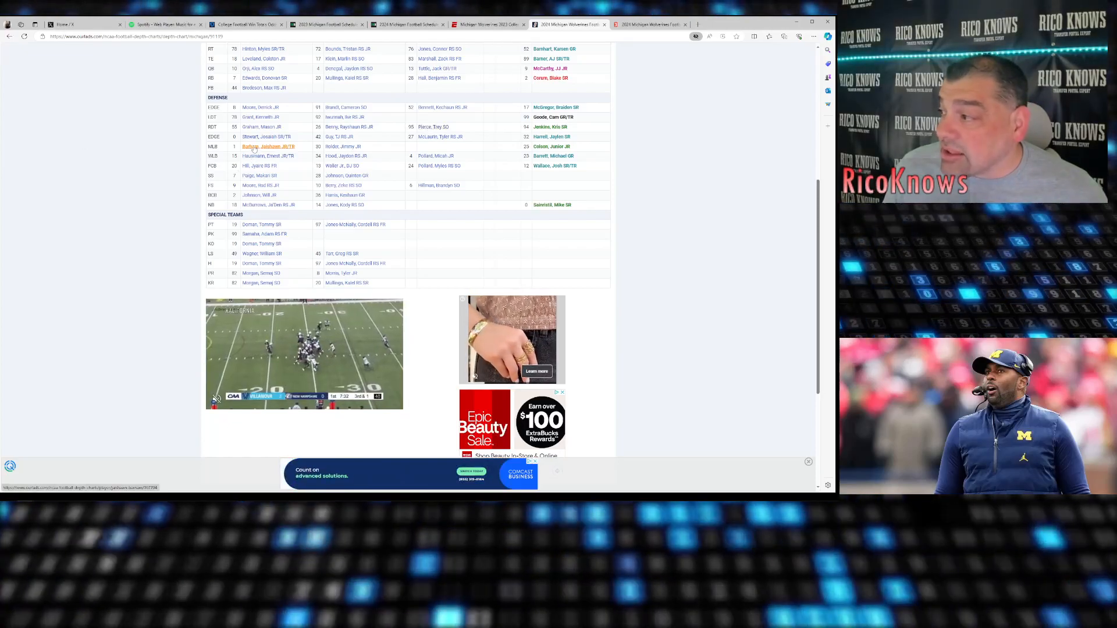
{"action": "scroll", "scroll_direction": "down", "scroll_amount": 3}
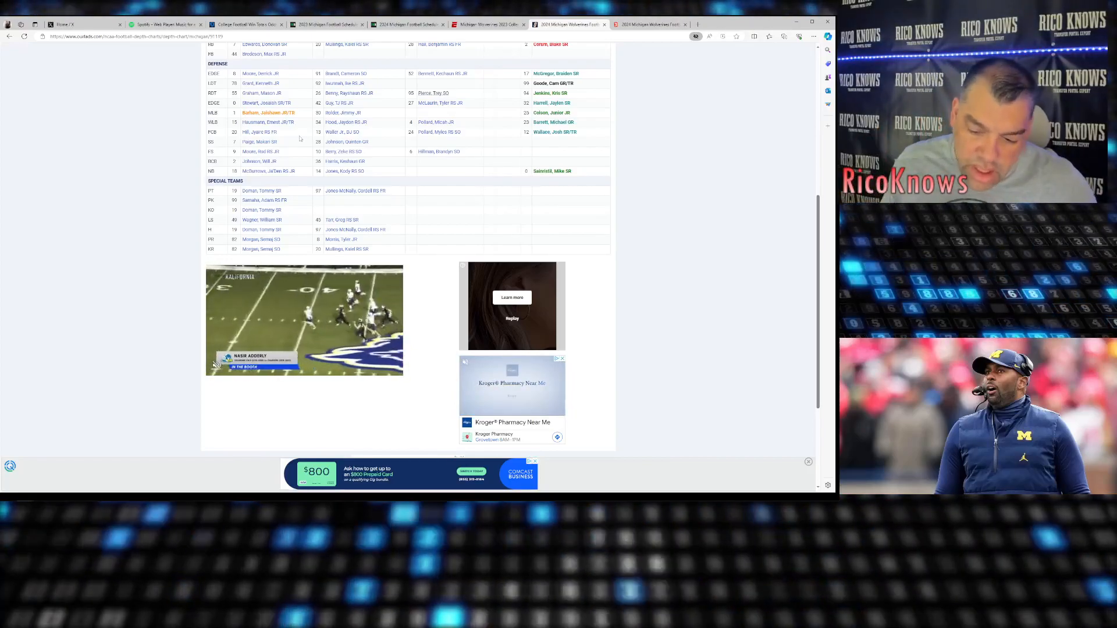
Enlarge the defense section around Junior Colson at MLB, then return toward the offensive lineup and legend.
{"action": "left_click", "coordinate": [304, 319]}
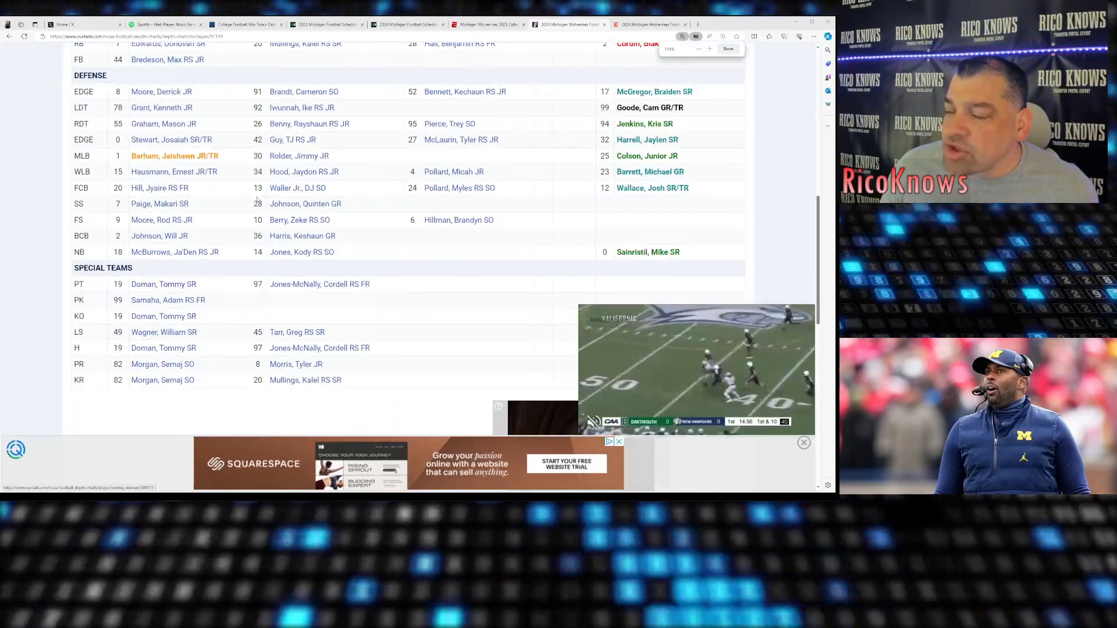
{"action": "scroll", "scroll_direction": "down", "scroll_amount": 3}
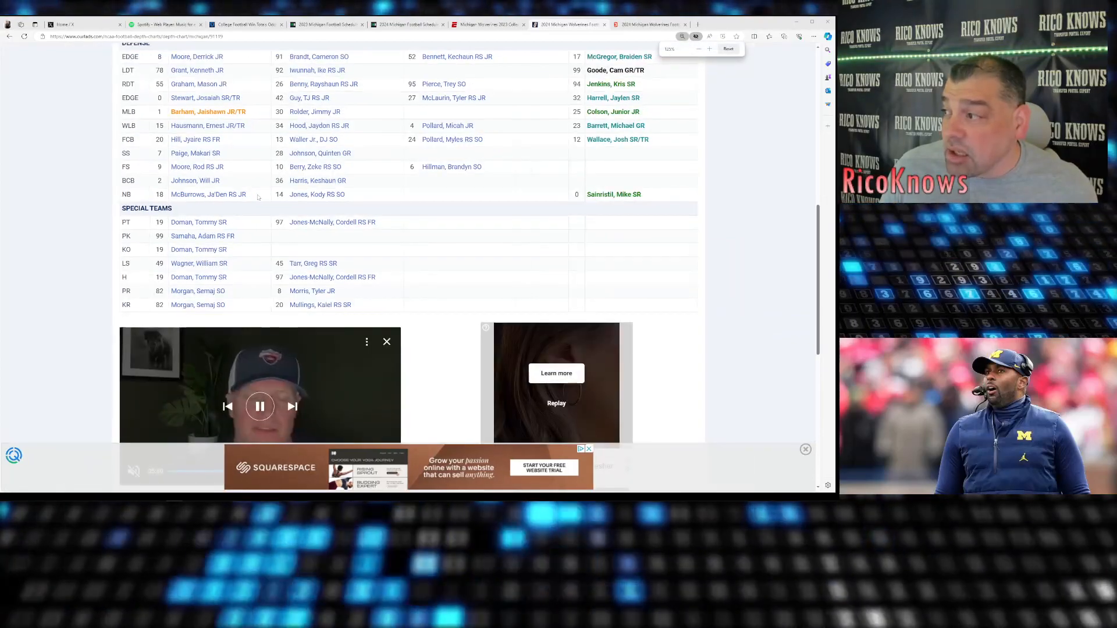
{"action": "scroll", "scroll_direction": "up", "scroll_amount": 3}
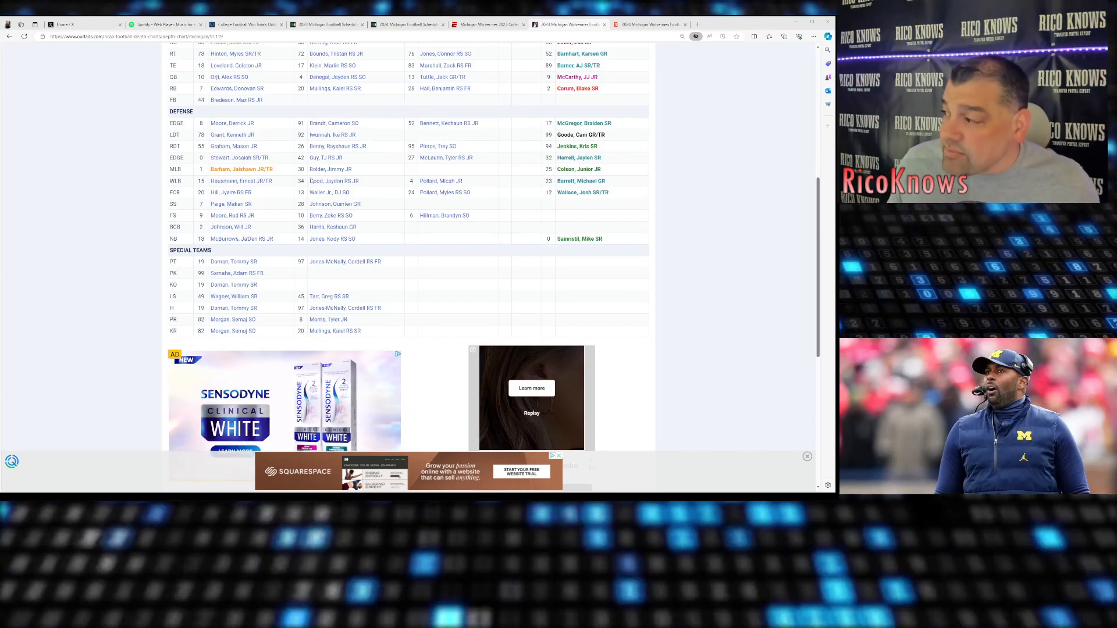
{"action": "scroll", "scroll_direction": "down", "scroll_amount": 3}
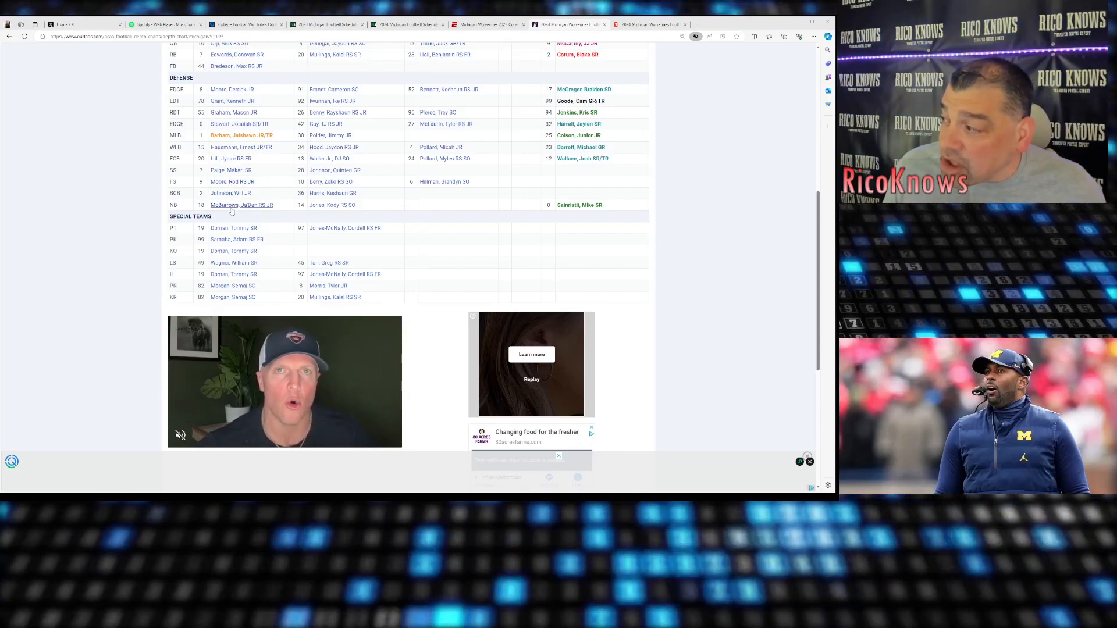
{"action": "mouse_move", "coordinate": [256, 211]}
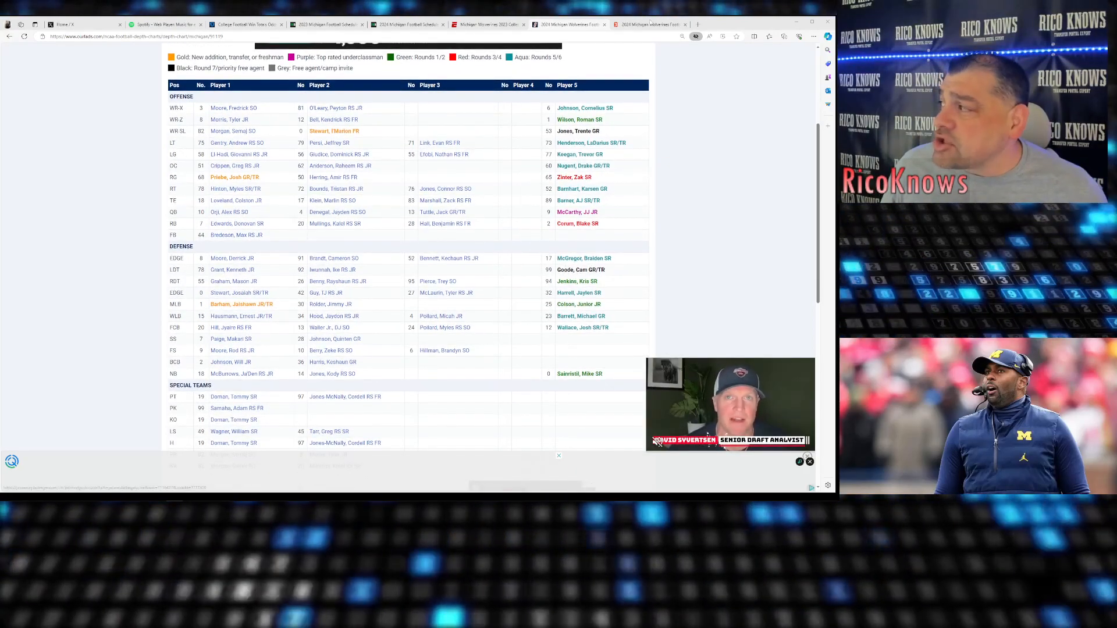
Bring up On3's Michigan 2024 Transfers view and skim the first transfer commits from Matthew Hibner.
{"action": "left_click", "coordinate": [648, 23]}
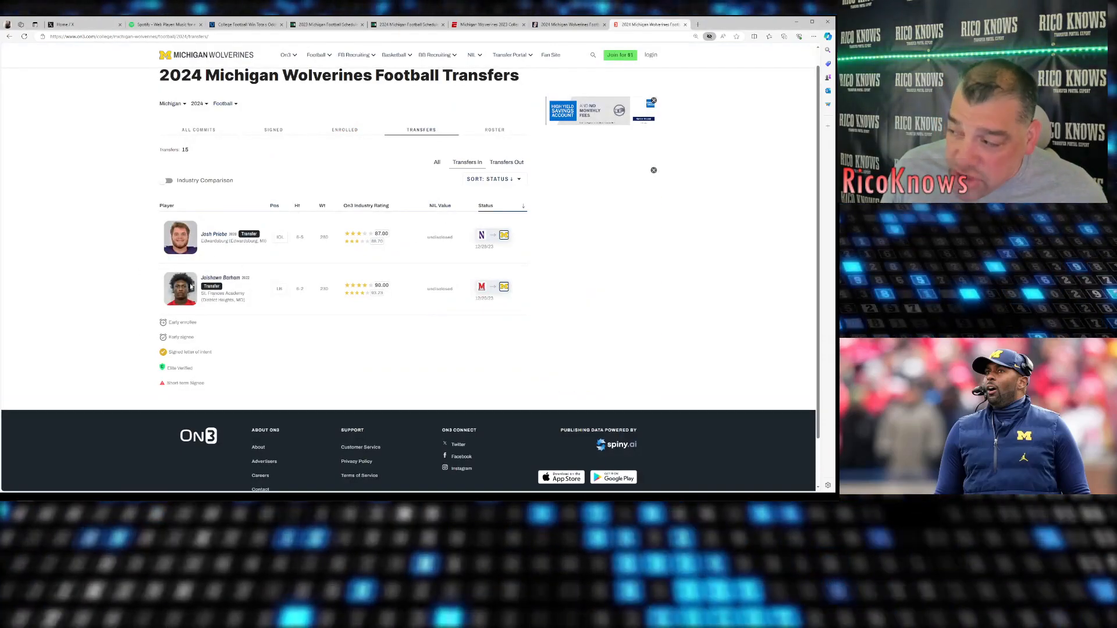
{"action": "left_click", "coordinate": [506, 162]}
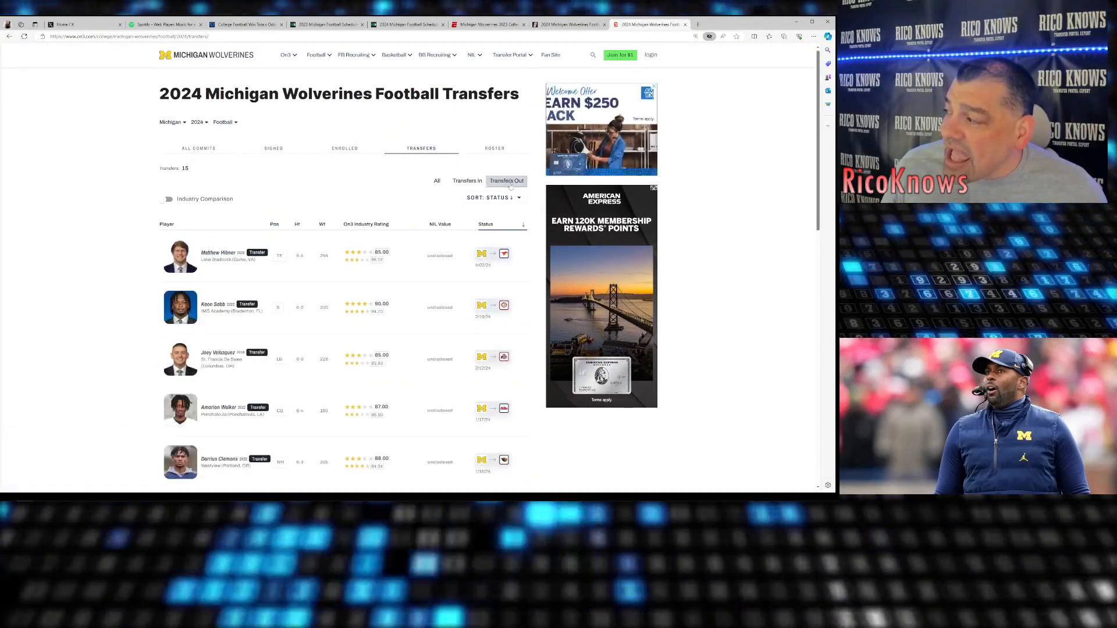
{"action": "scroll", "scroll_direction": "down", "scroll_amount": 3}
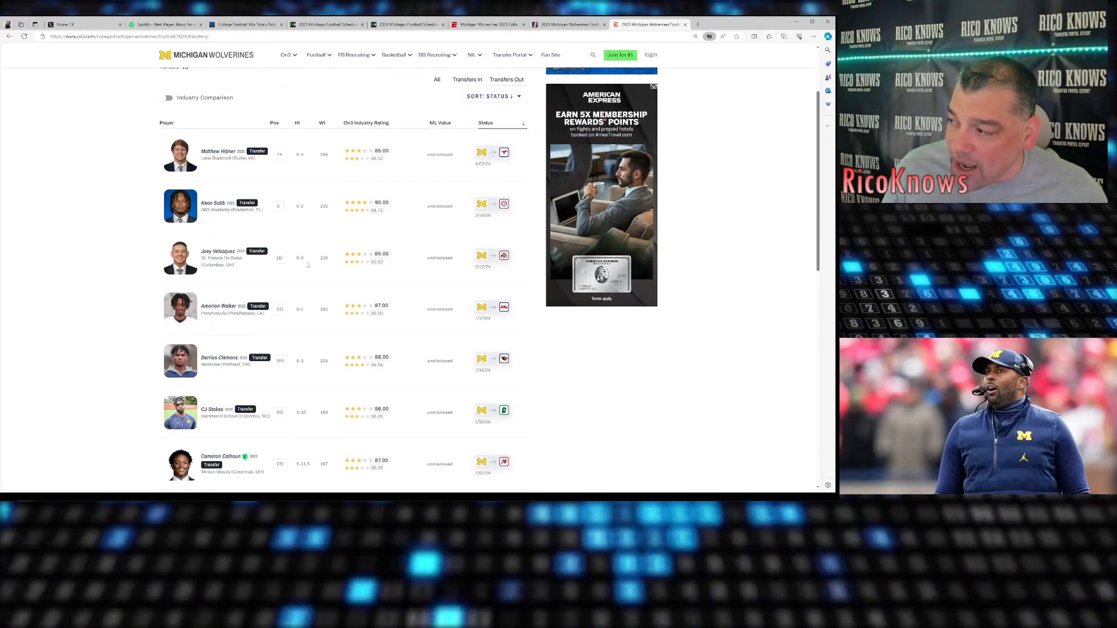
{"action": "scroll", "scroll_direction": "down", "scroll_amount": 3}
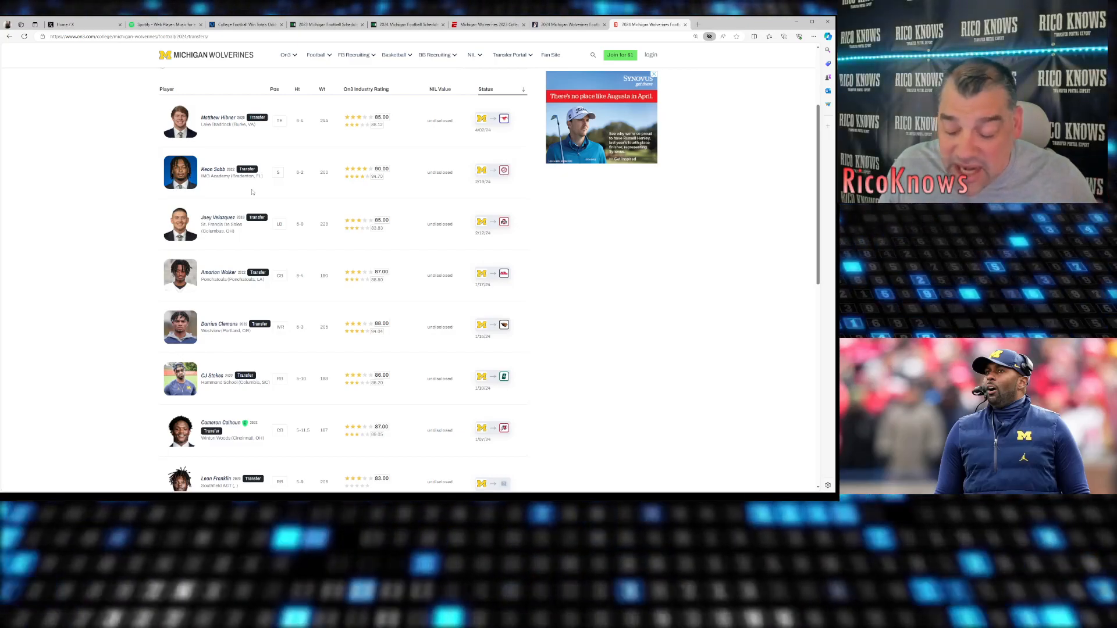
{"action": "scroll", "scroll_direction": "up", "scroll_amount": 3}
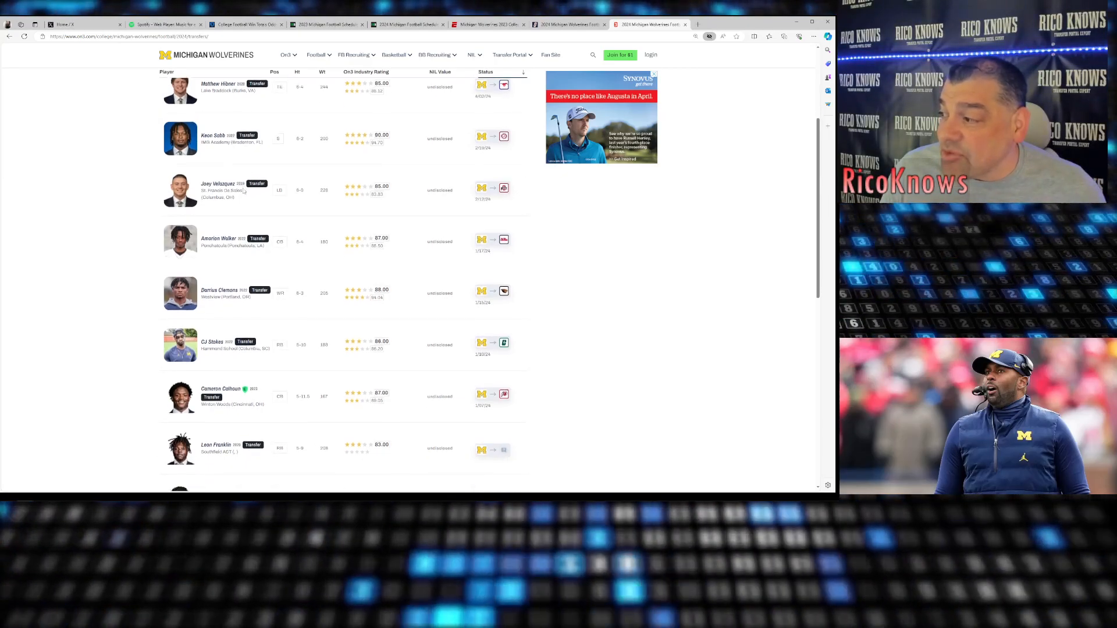
{"action": "scroll", "scroll_direction": "up", "scroll_amount": 3}
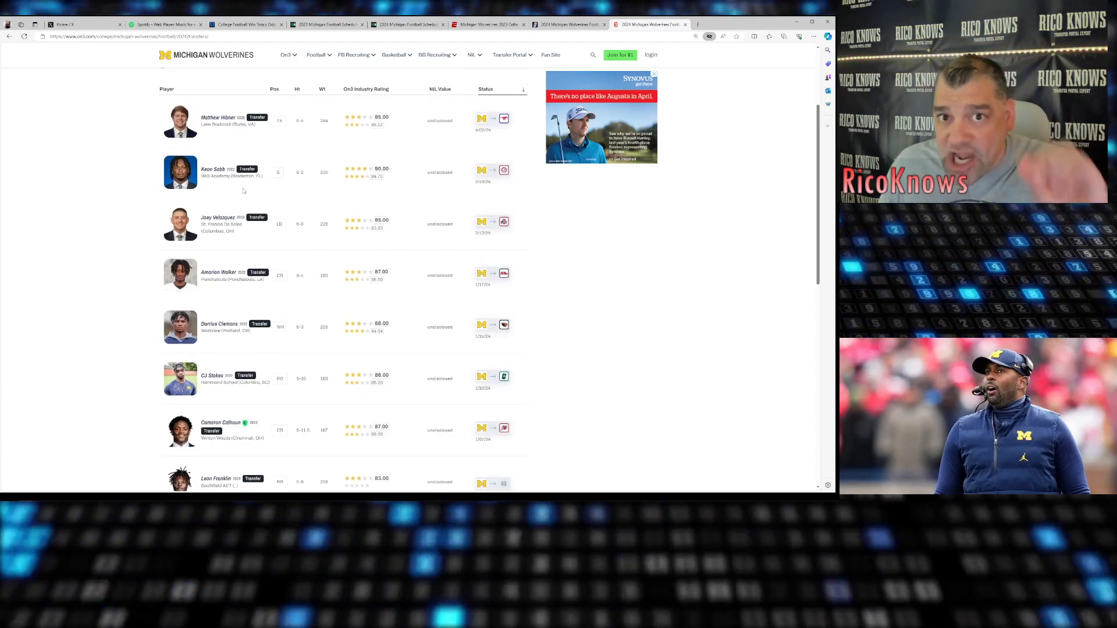
{"action": "scroll", "scroll_direction": "up", "scroll_amount": 3}
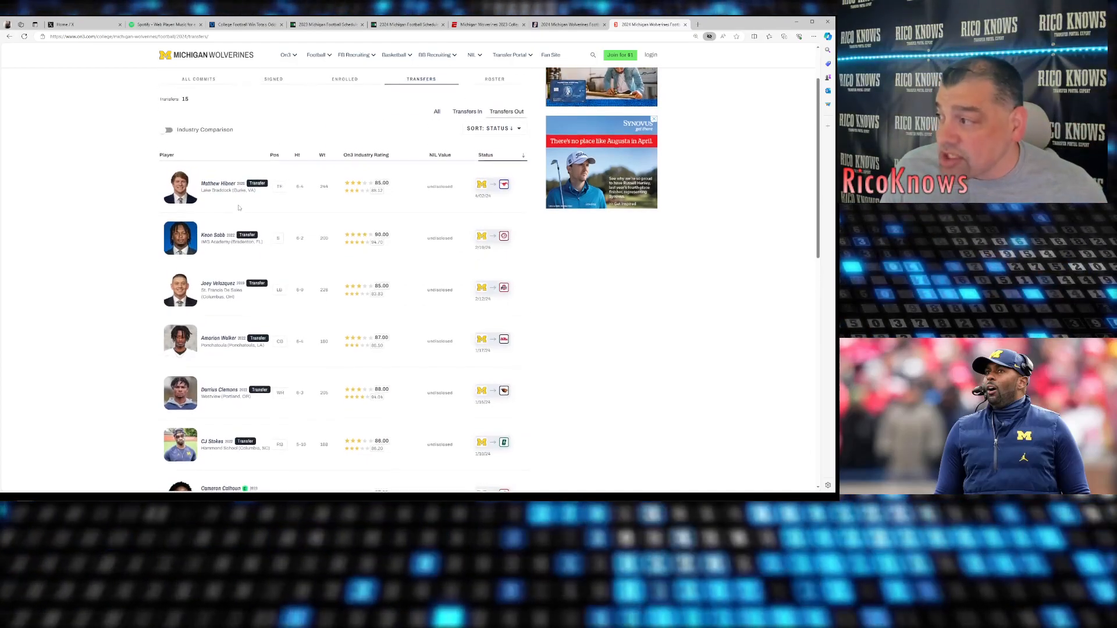
{"action": "scroll", "scroll_direction": "down", "scroll_amount": 3}
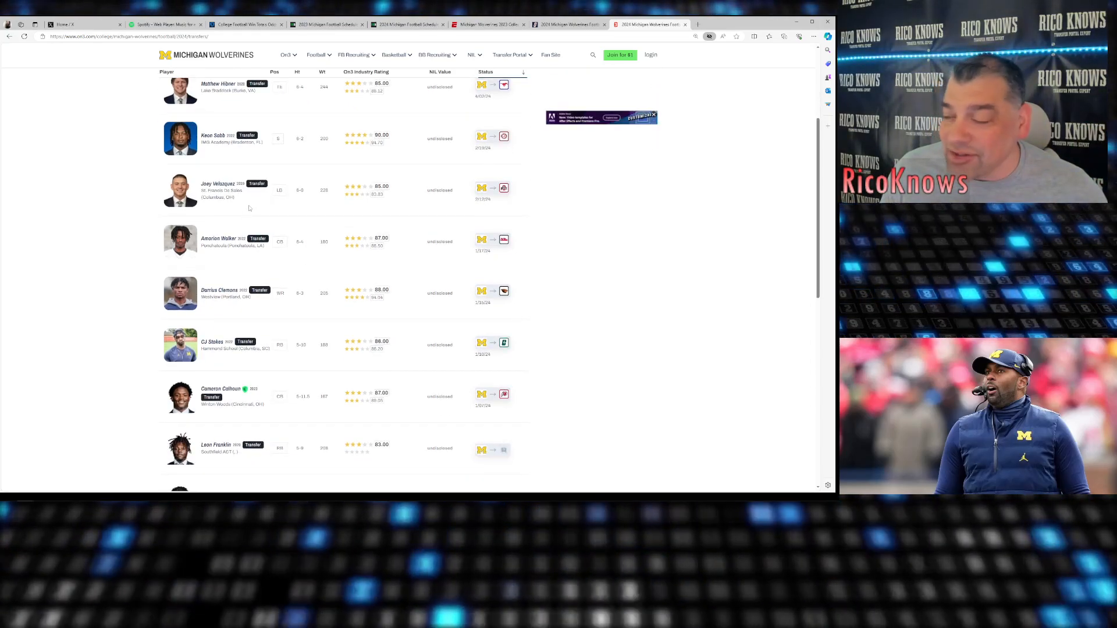
{"action": "scroll", "scroll_direction": "down", "scroll_amount": 3}
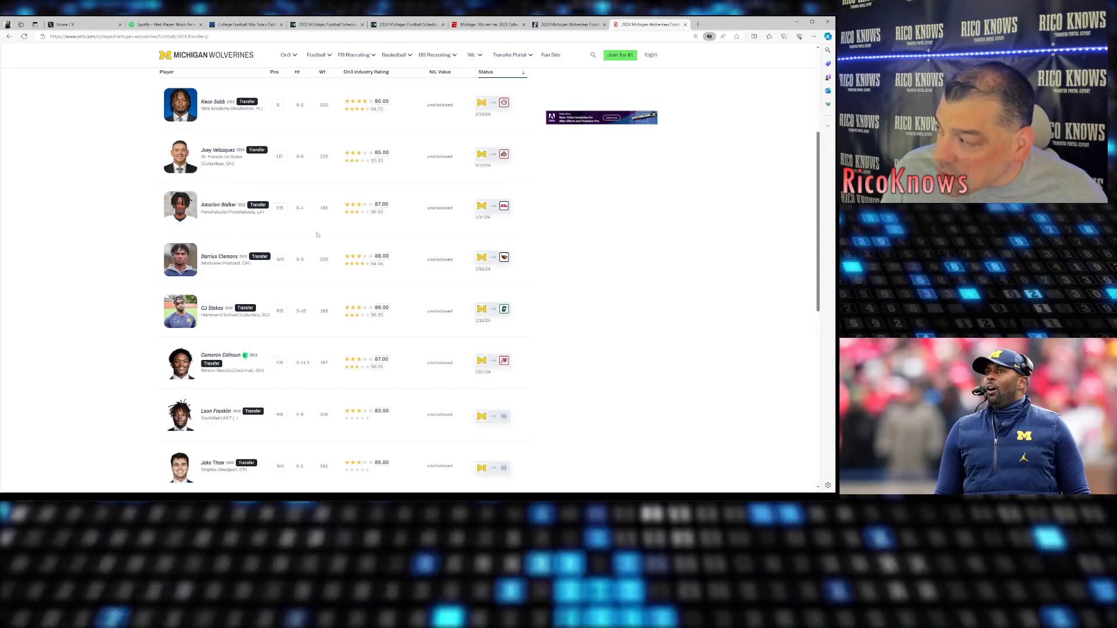
{"action": "scroll", "scroll_direction": "down", "scroll_amount": 3}
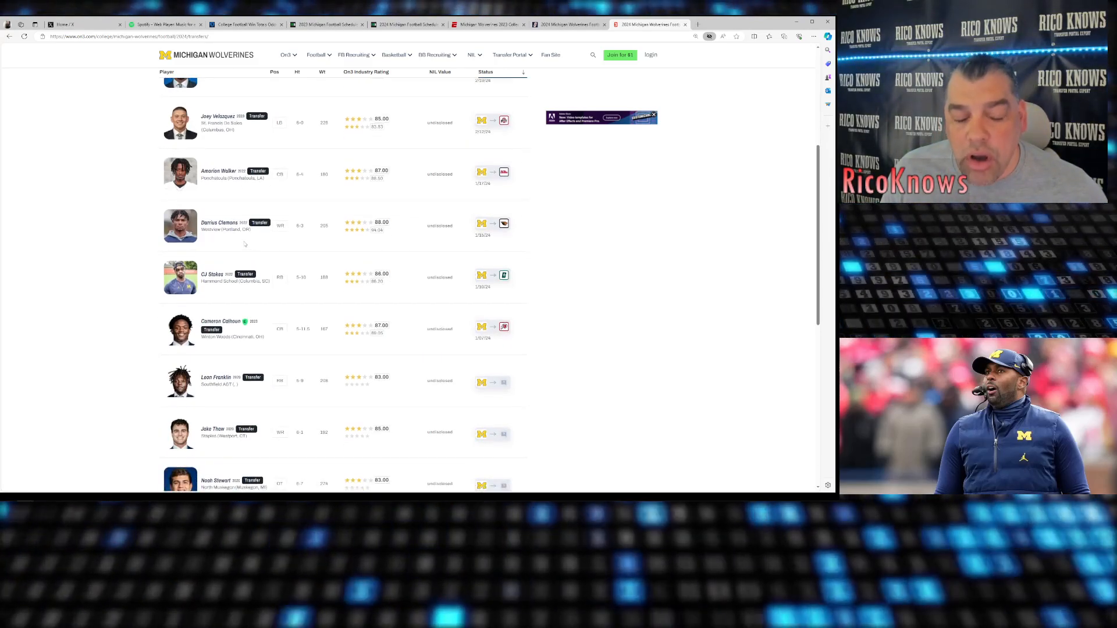
{"action": "scroll", "scroll_direction": "down", "scroll_amount": 3}
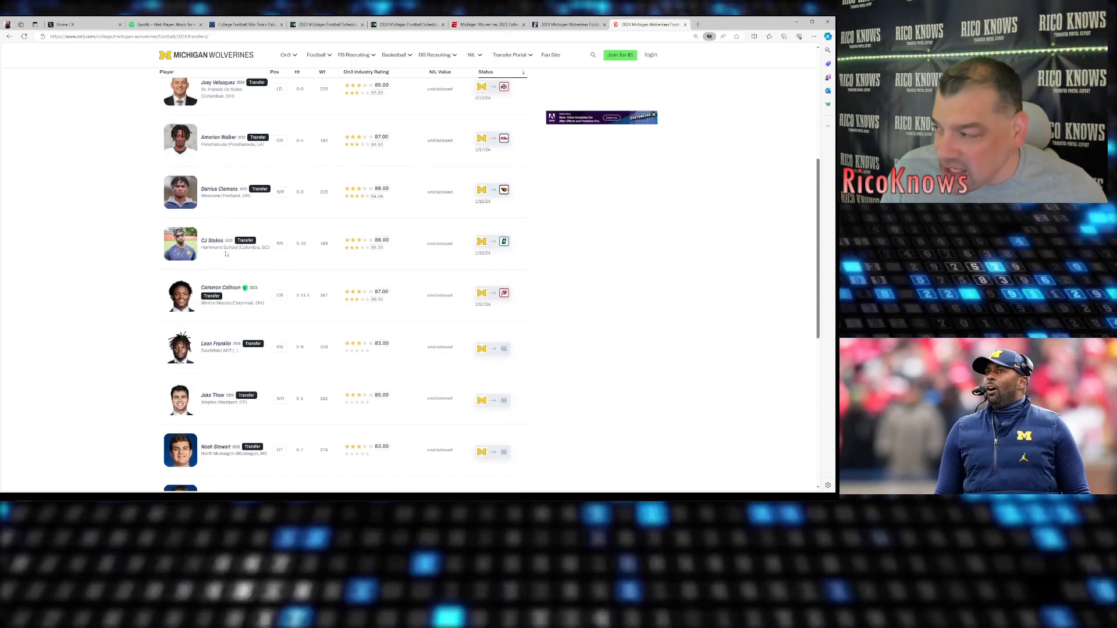
{"action": "scroll", "scroll_direction": "down", "scroll_amount": 3}
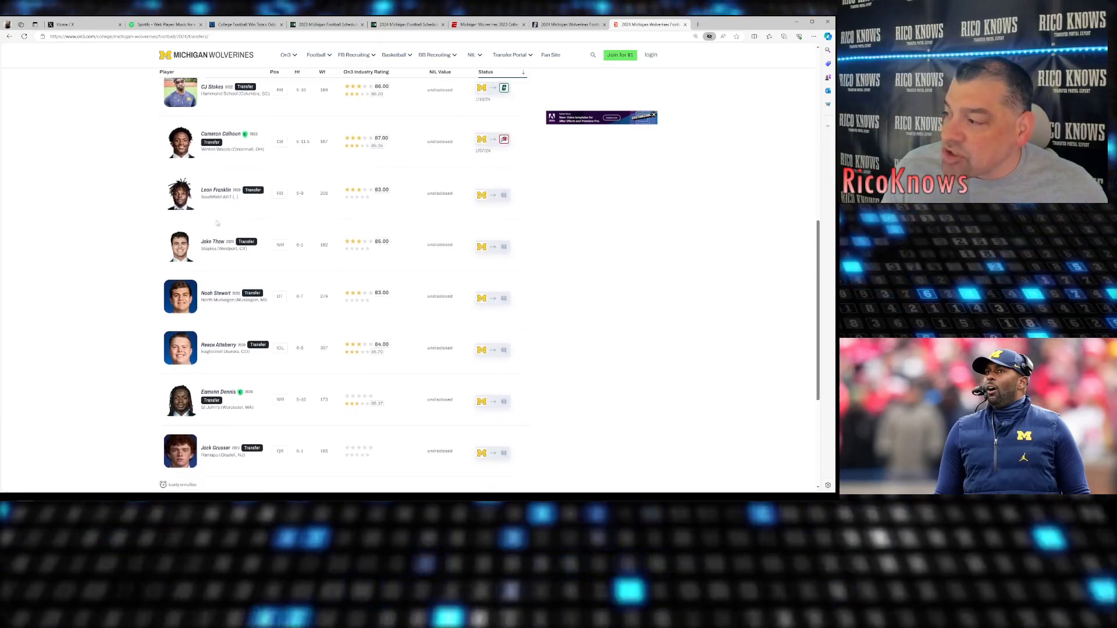
{"action": "scroll", "scroll_direction": "up", "scroll_amount": 3}
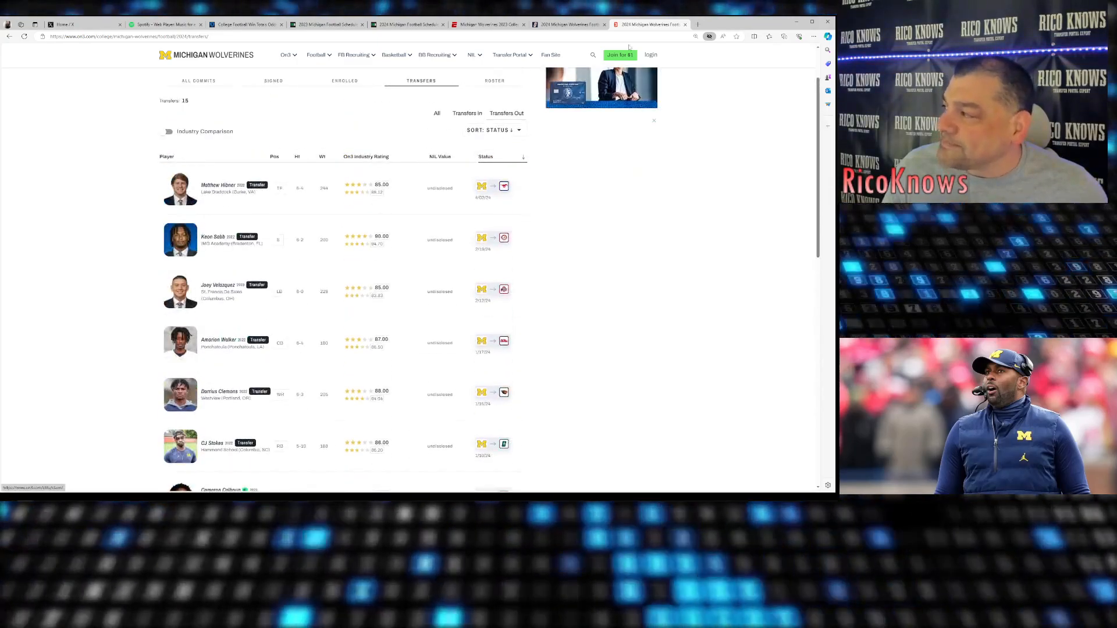
Bring up Michigan's 2024 schedule from the Fresno State opener through Ohio State on Nov. 30.
{"action": "left_click", "coordinate": [409, 24]}
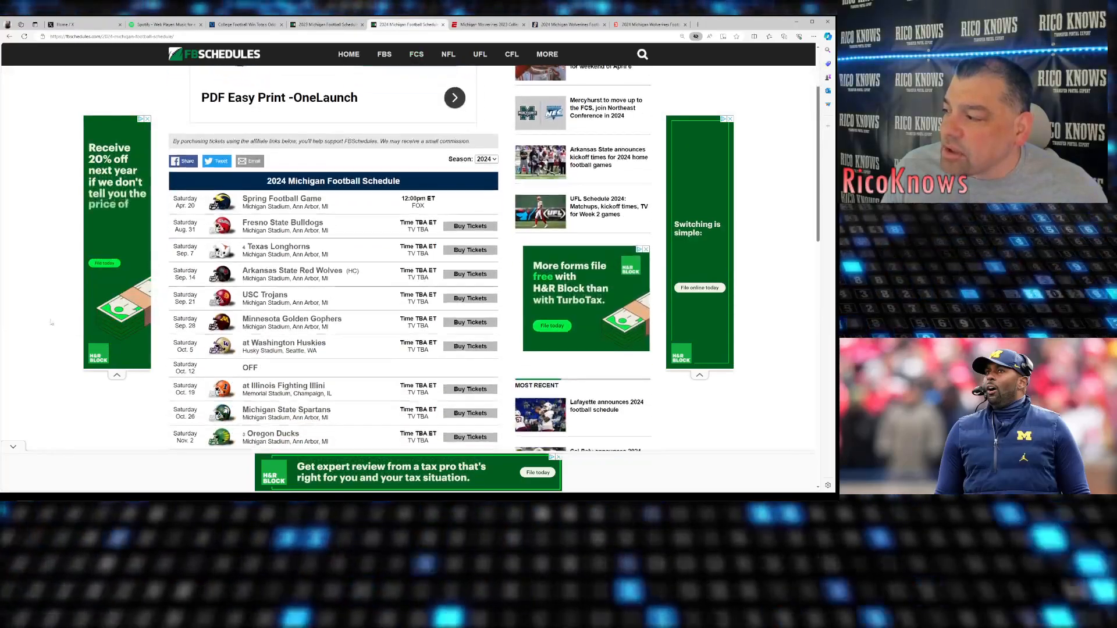
{"action": "scroll", "scroll_direction": "down", "scroll_amount": 3}
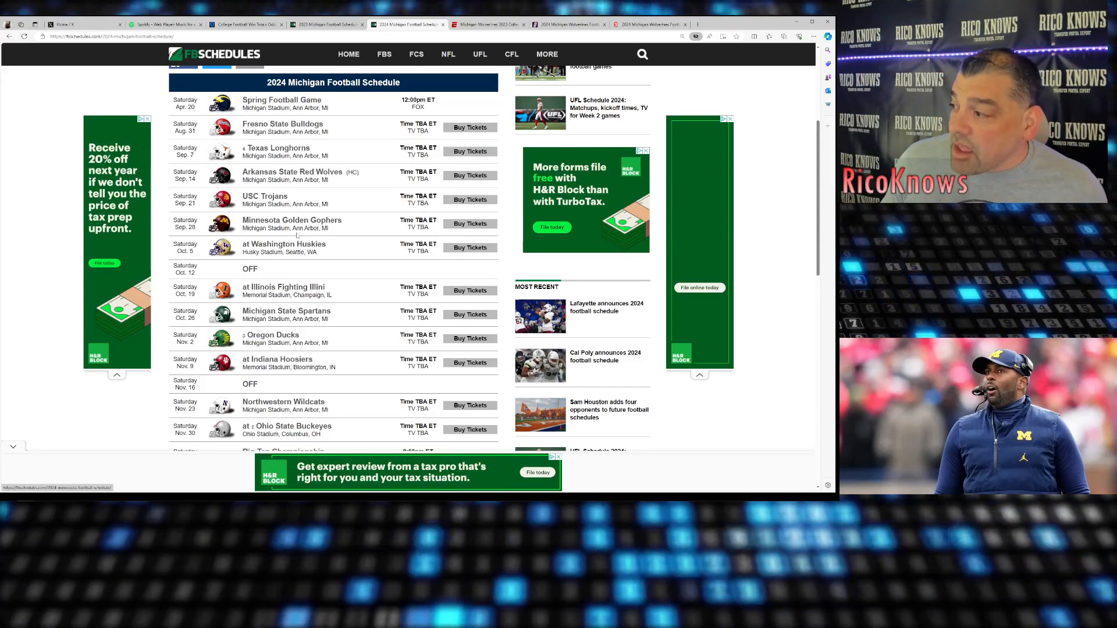
{"action": "scroll", "scroll_direction": "down", "scroll_amount": 3}
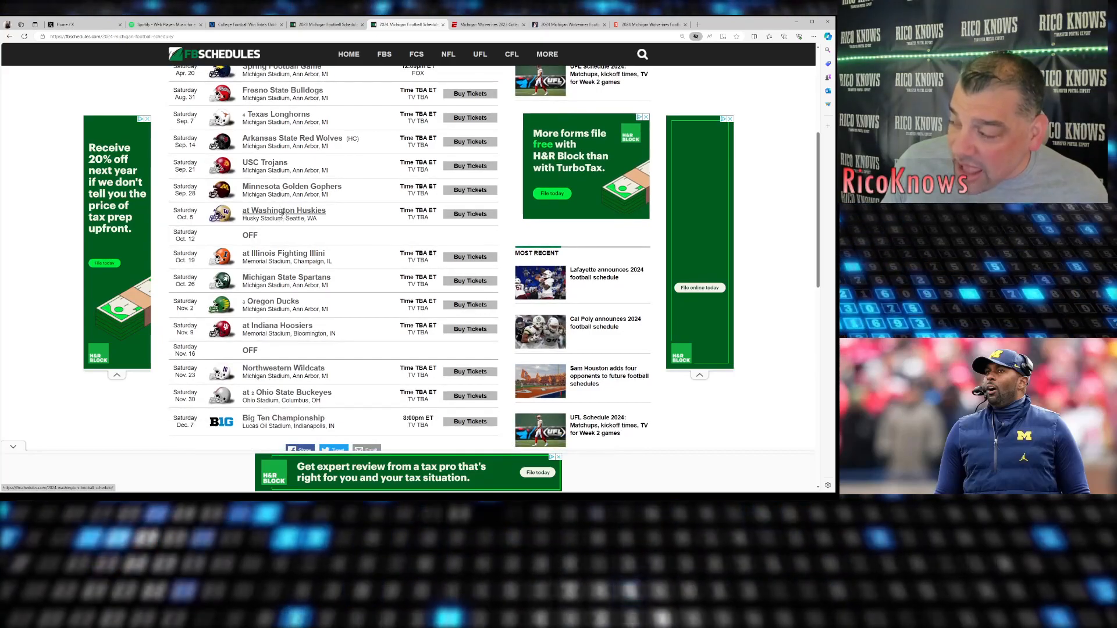
{"action": "scroll", "scroll_direction": "down", "scroll_amount": 3}
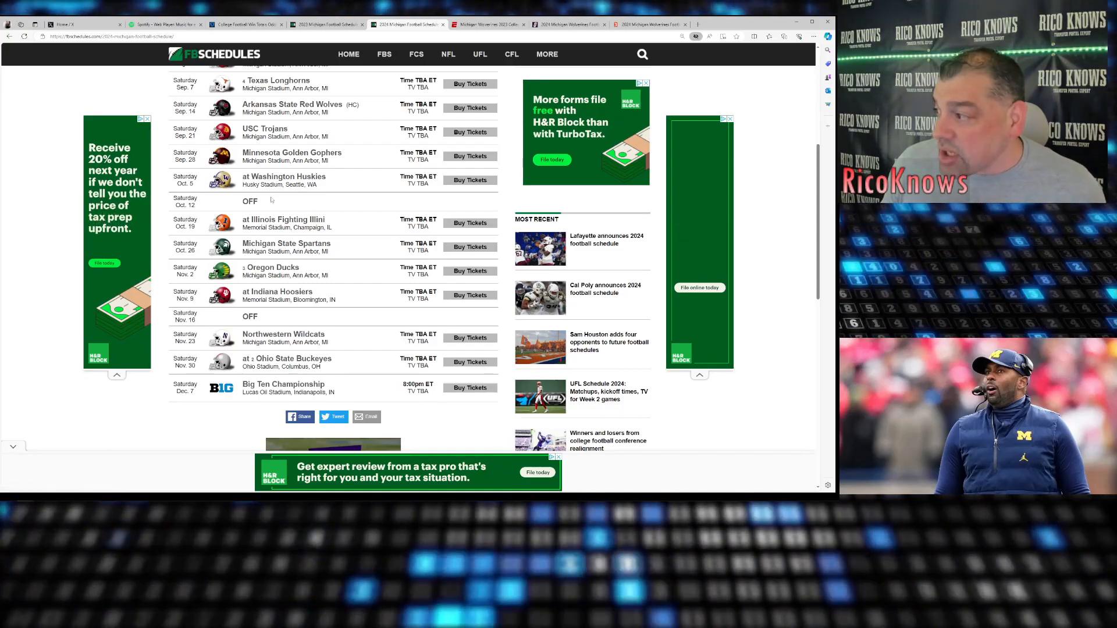
{"action": "scroll", "scroll_direction": "down", "scroll_amount": 3}
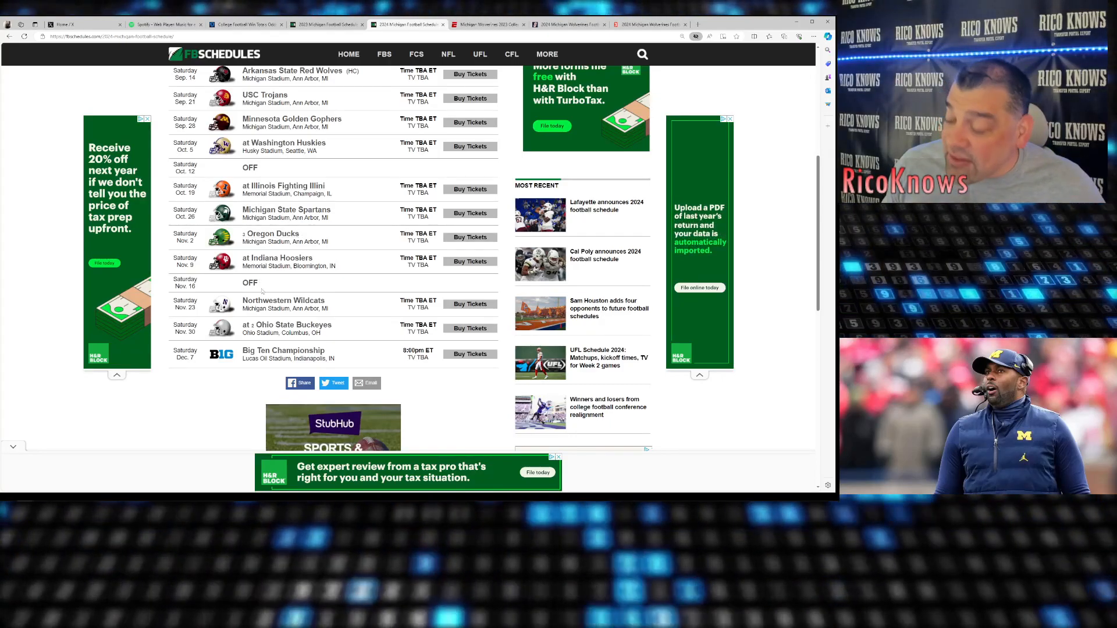
{"action": "scroll", "scroll_direction": "down", "scroll_amount": 3}
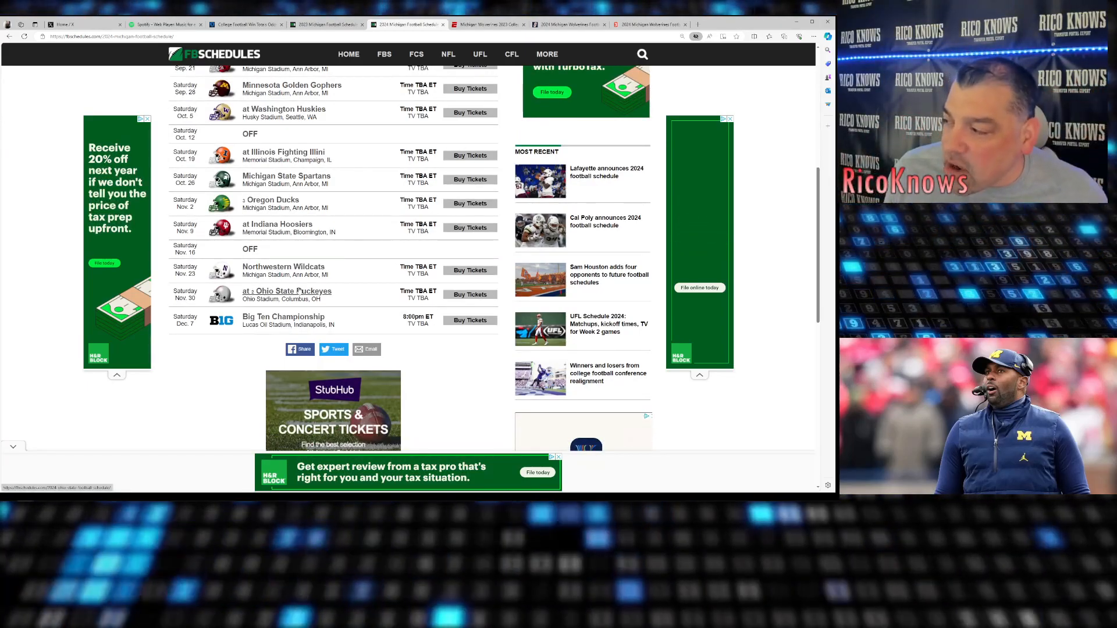
{"action": "scroll", "scroll_direction": "up", "scroll_amount": 3}
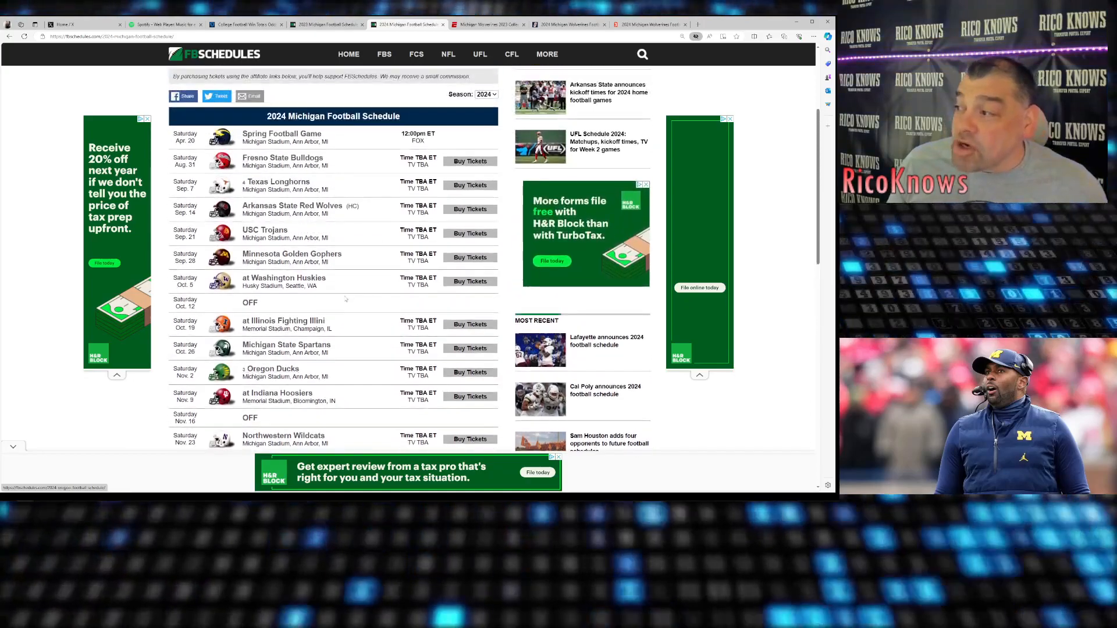
{"action": "scroll", "scroll_direction": "down", "scroll_amount": 3}
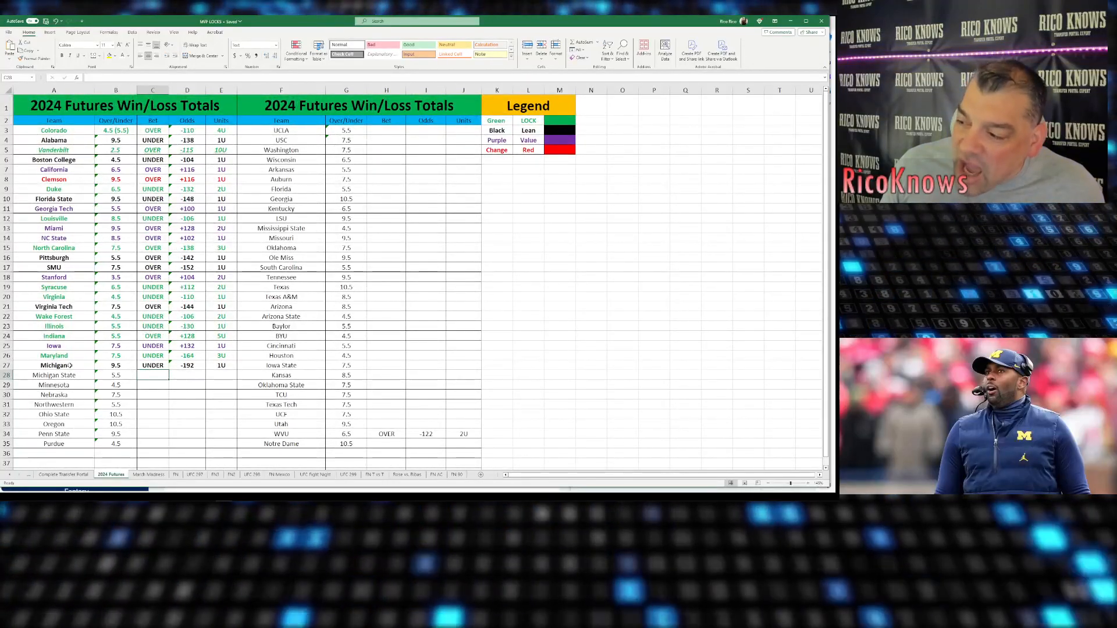
Select Michigan's Units cell in row 27 to record the 2U stake on UNDER 9.5 at -192.
{"action": "left_click", "coordinate": [152, 365]}
{"action": "type", "text": "2U"}
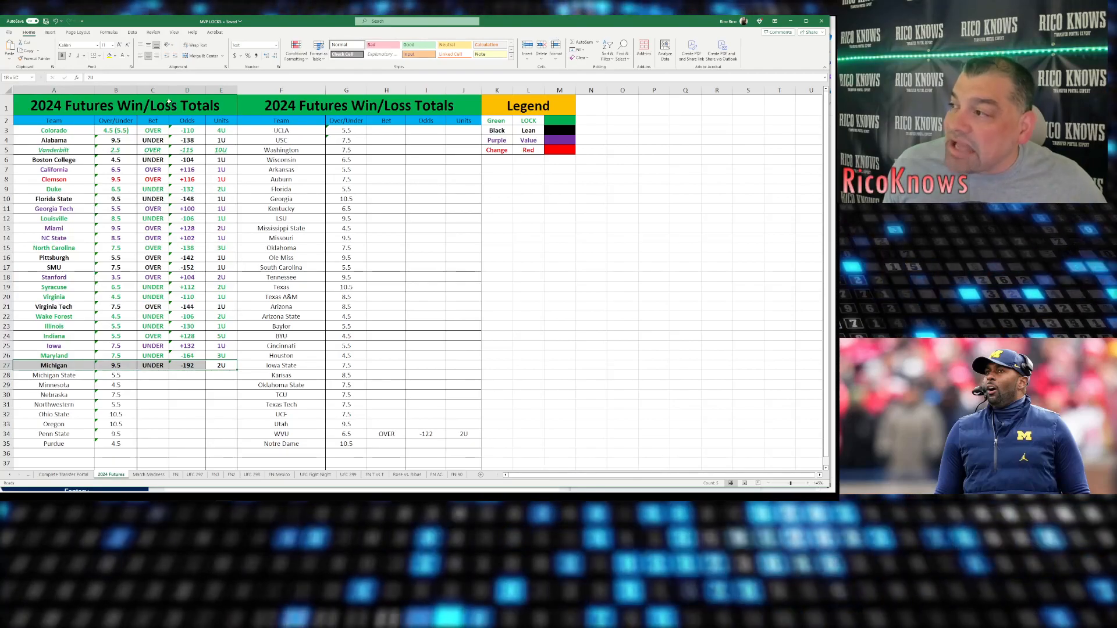
Set Michigan's row 27 font to green so the UNDER 9.5, 2-unit pick is marked a lock.
{"action": "left_click", "coordinate": [119, 46]}
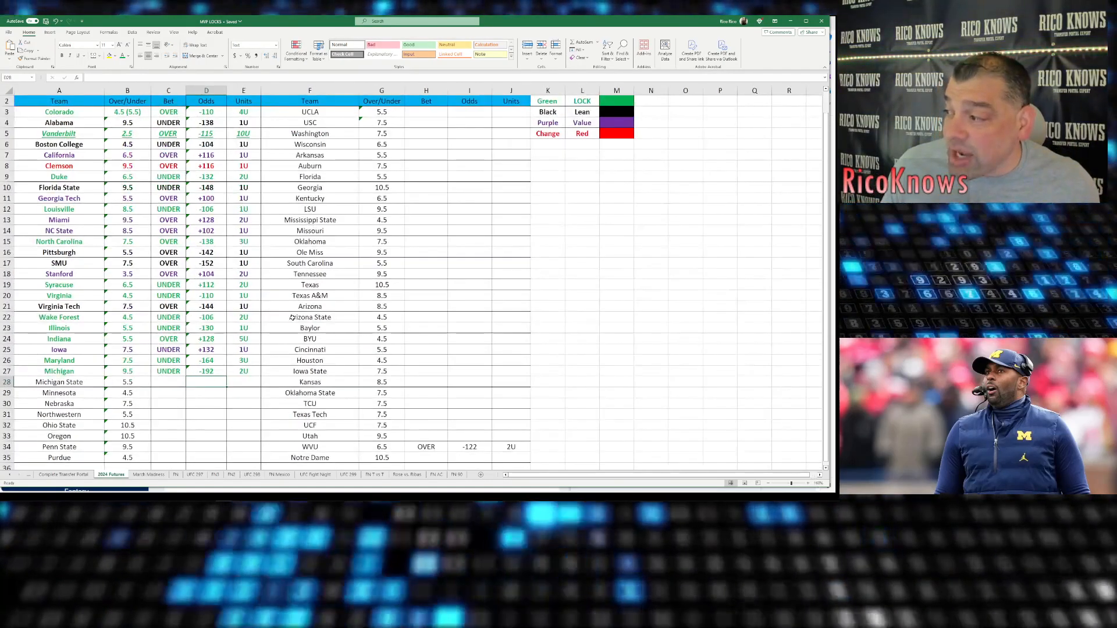
{"action": "scroll", "scroll_direction": "down", "scroll_amount": 3}
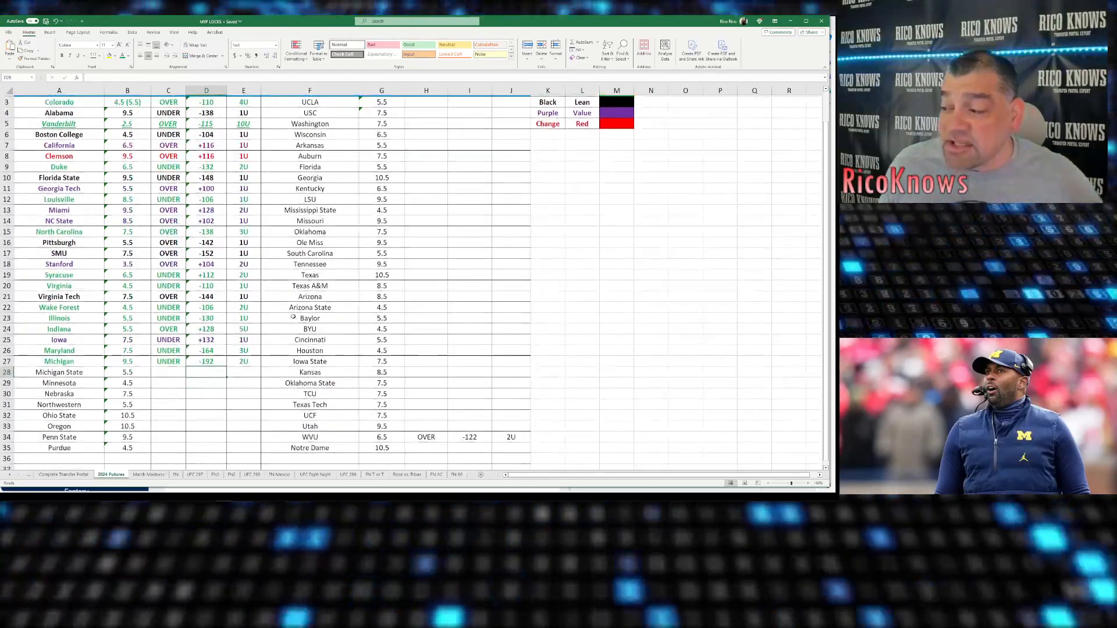
{"action": "scroll", "scroll_direction": "up", "scroll_amount": 3}
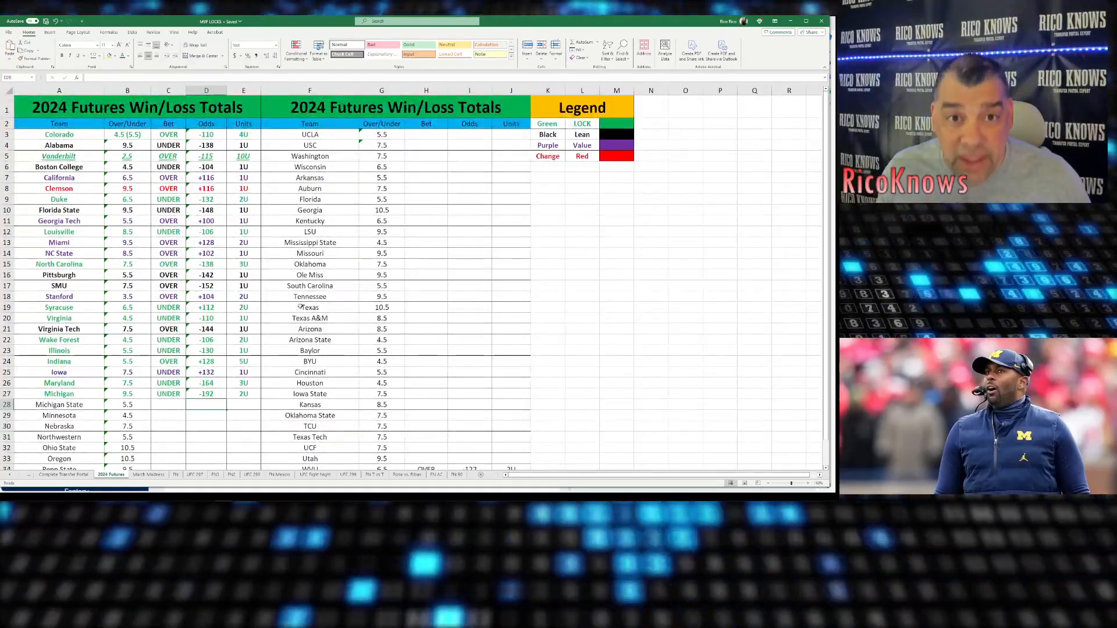